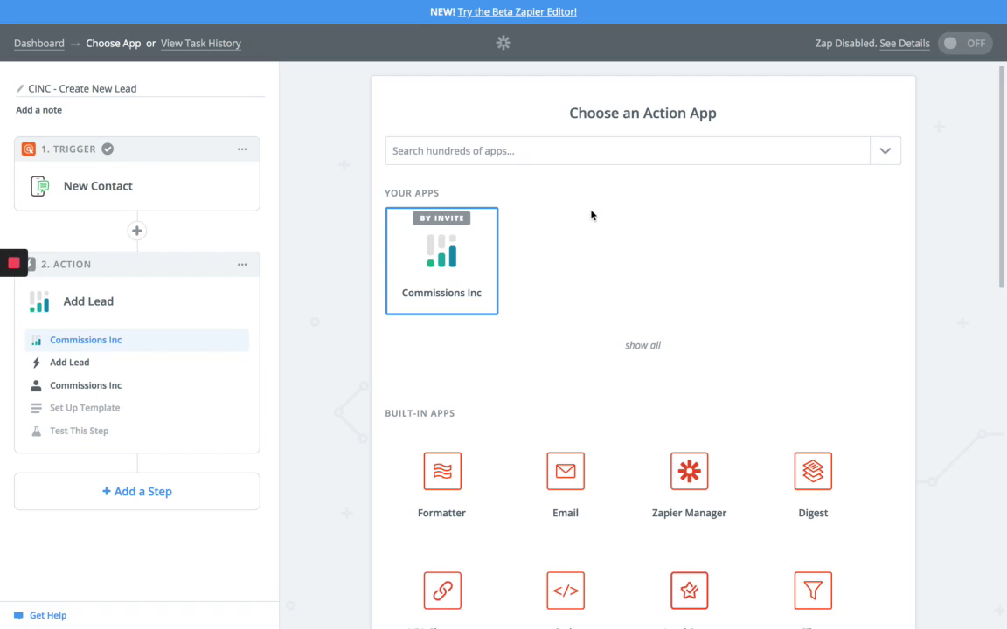
mouse_move(82, 185)
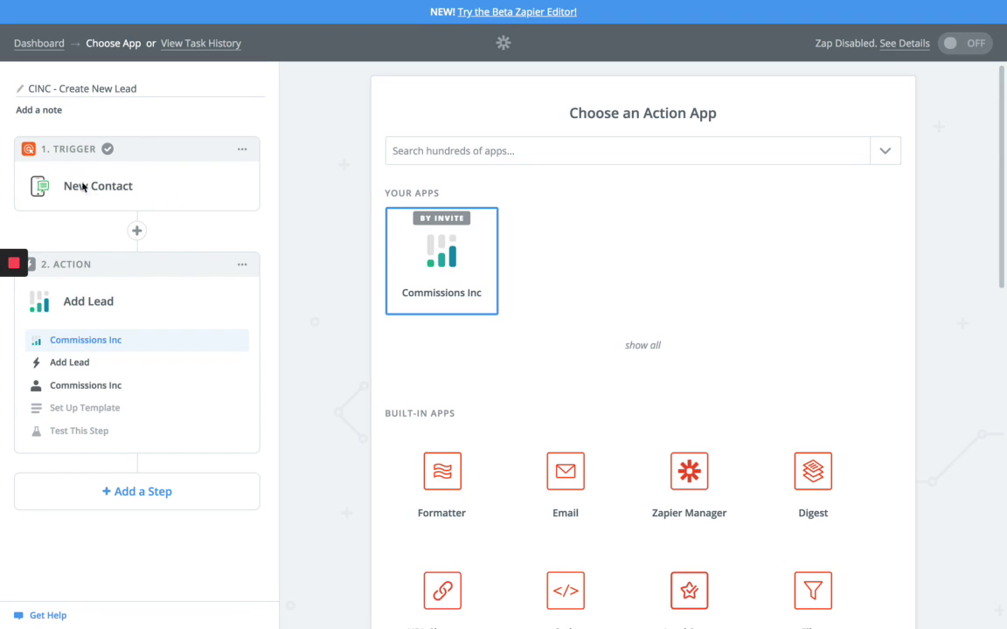
mouse_move(119, 190)
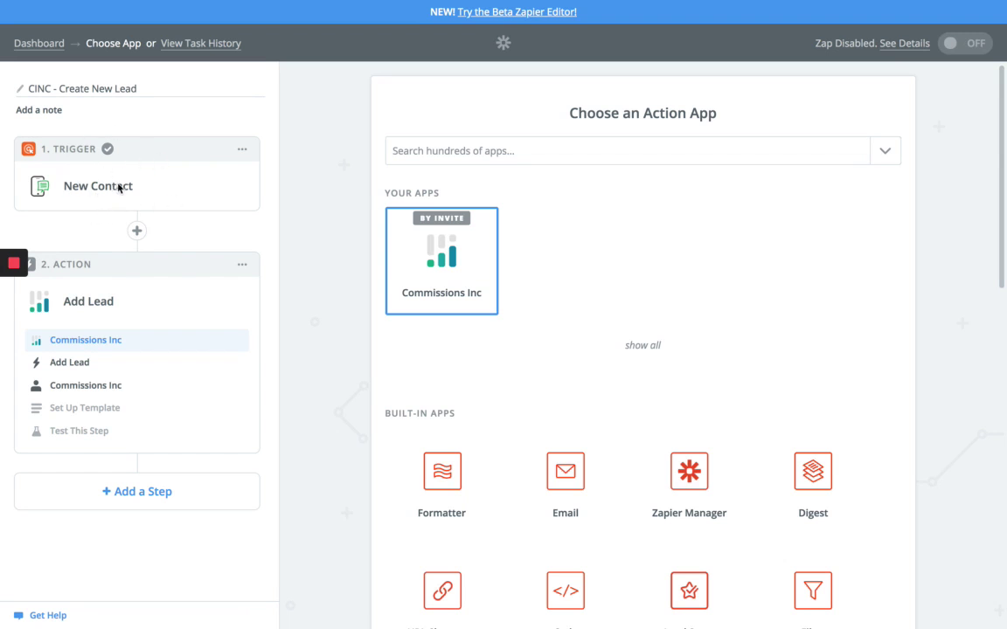
Keep Add Lead as the Commissions Inc action, test the connected account, and continue to lead setup
left_click(98, 185)
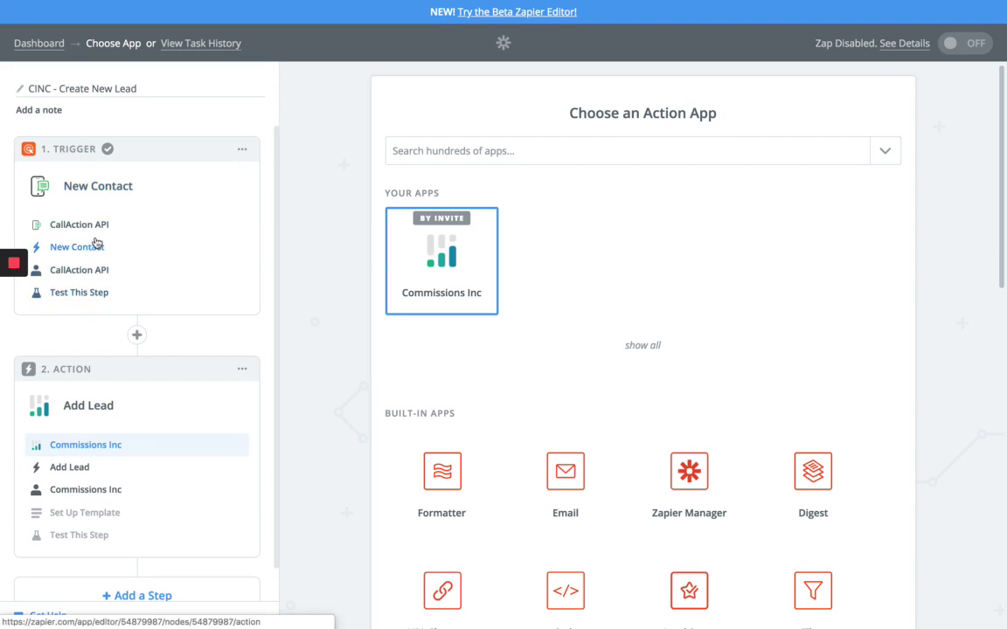
mouse_move(84, 275)
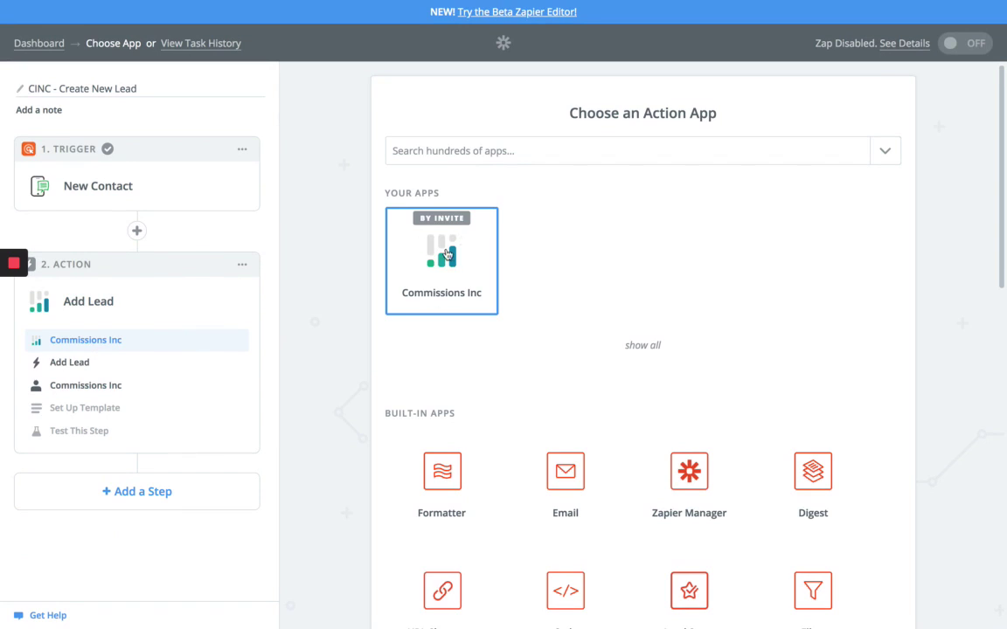
mouse_move(98, 301)
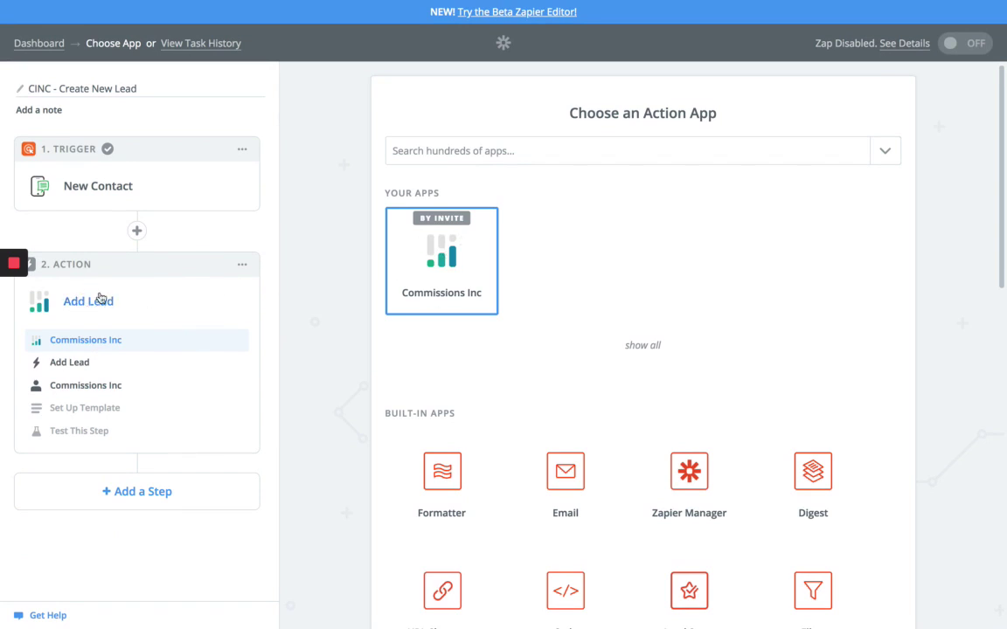
left_click(441, 259)
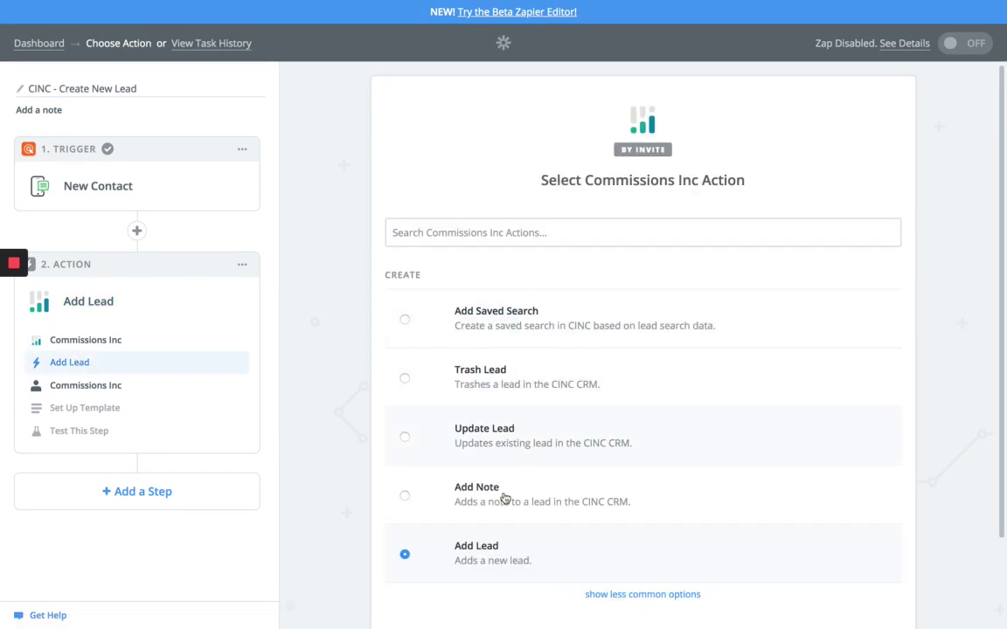
scroll("down", 3)
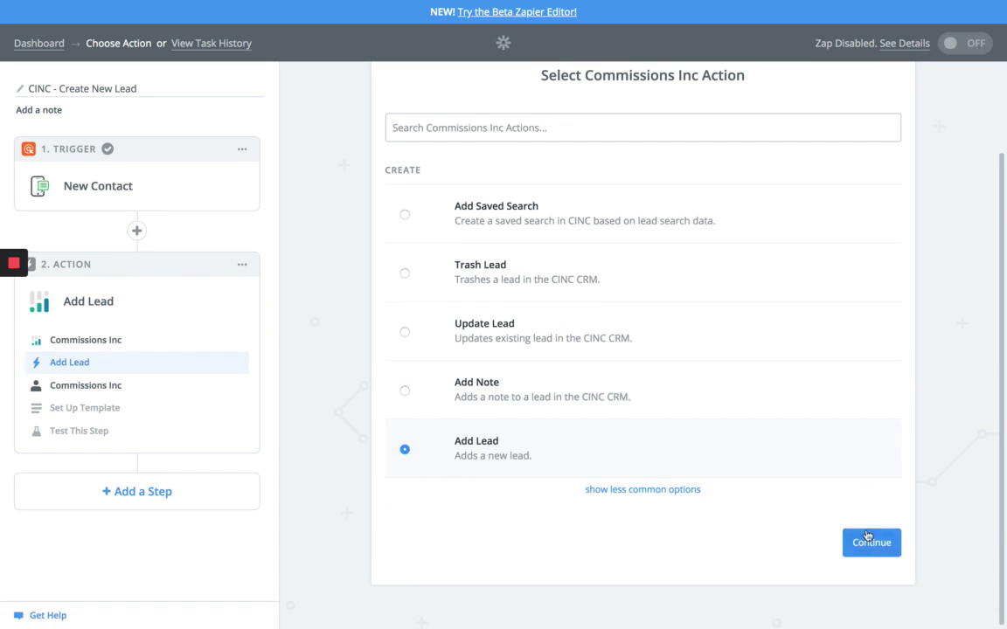
left_click(874, 542)
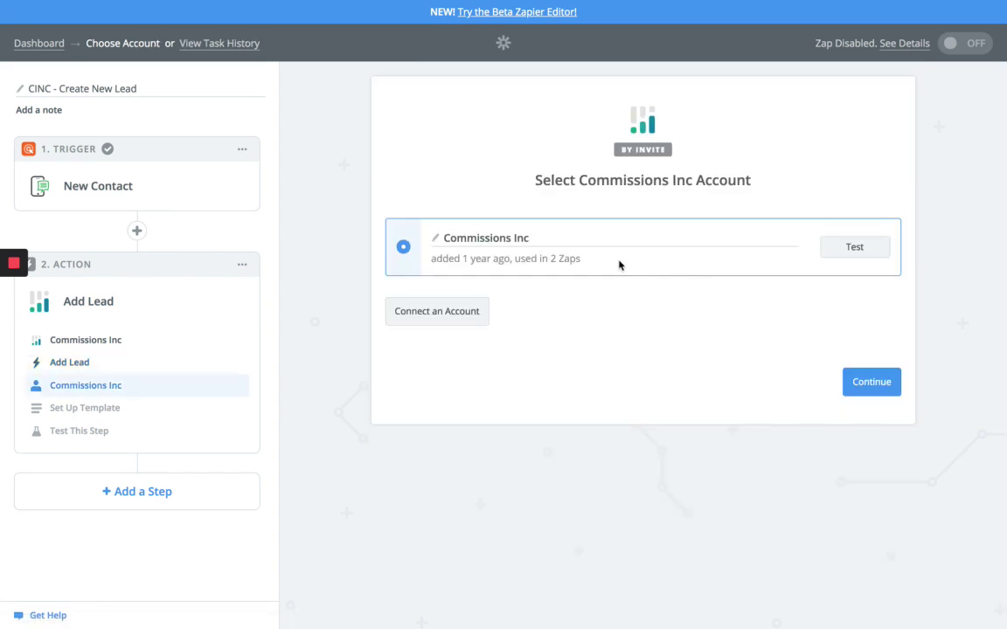
left_click(853, 246)
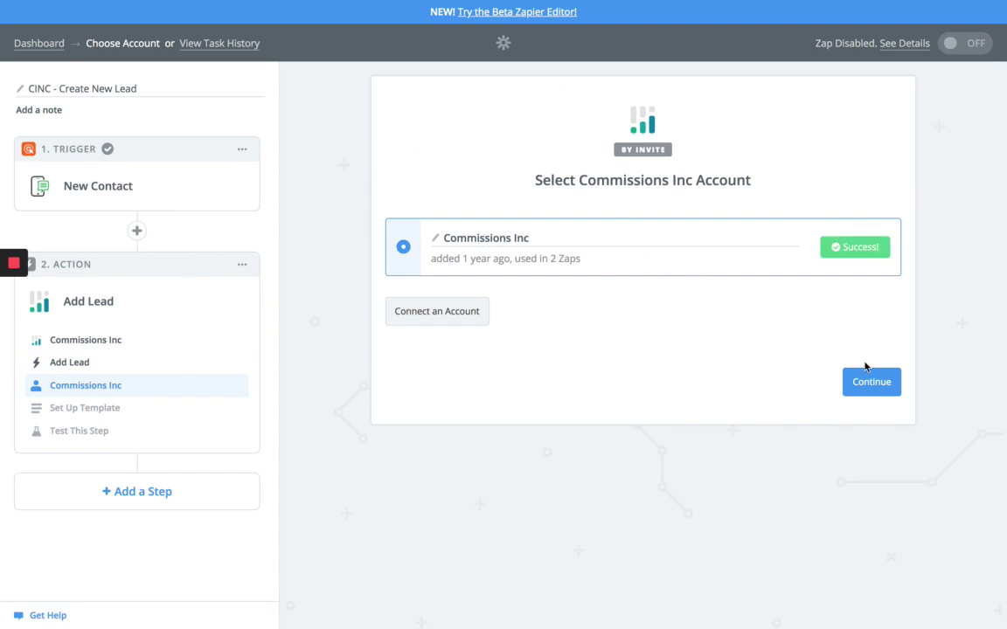
left_click(870, 381)
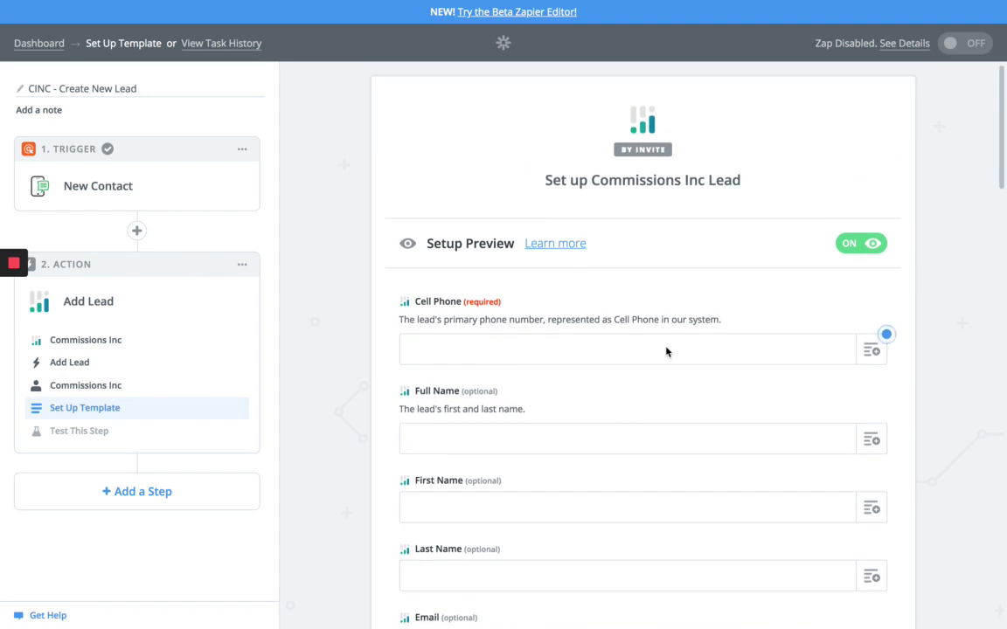
mouse_move(556, 308)
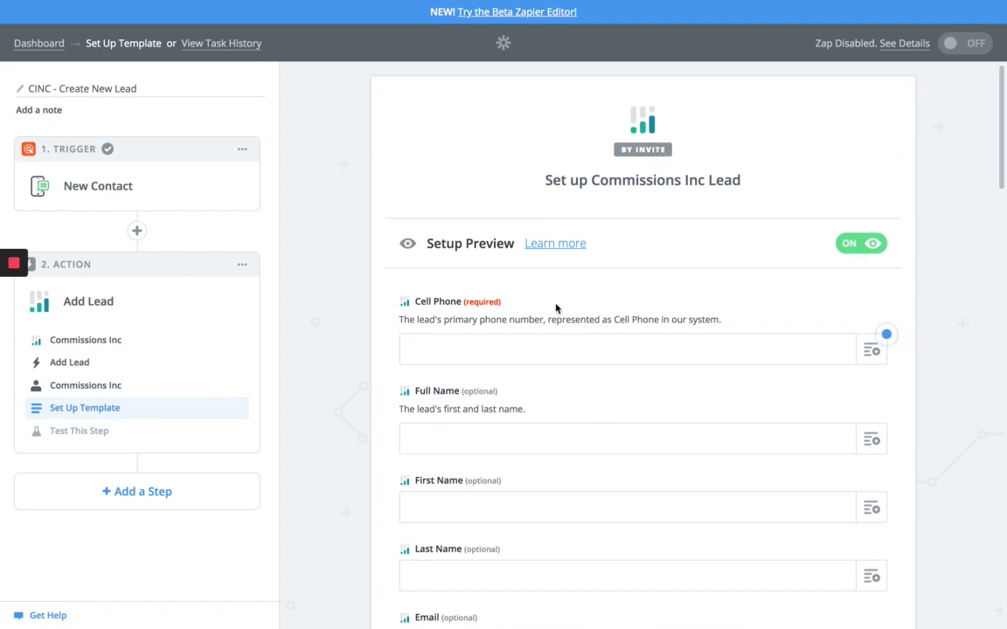
mouse_move(655, 276)
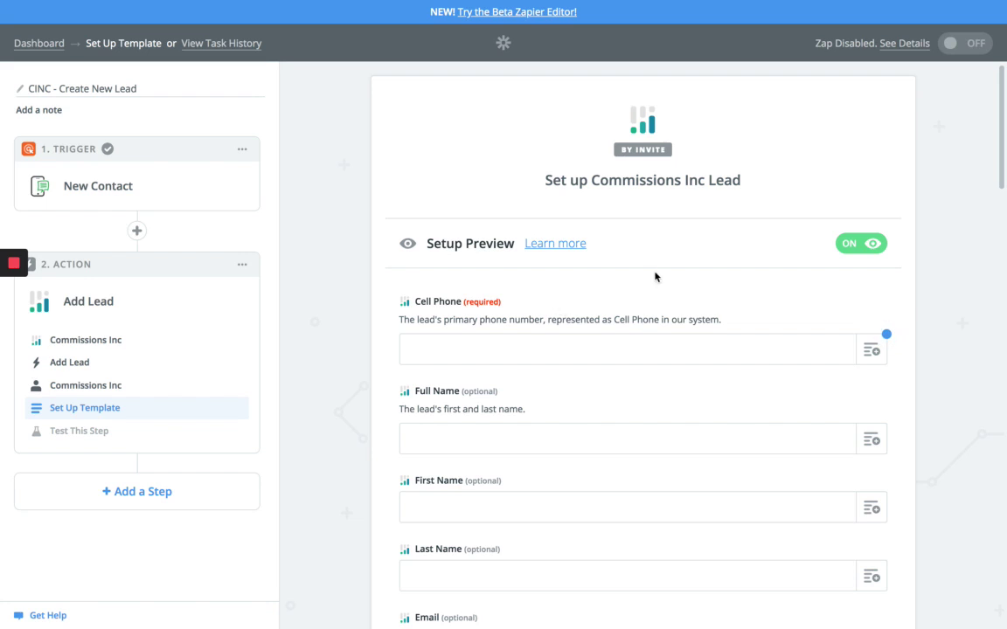
mouse_move(643, 206)
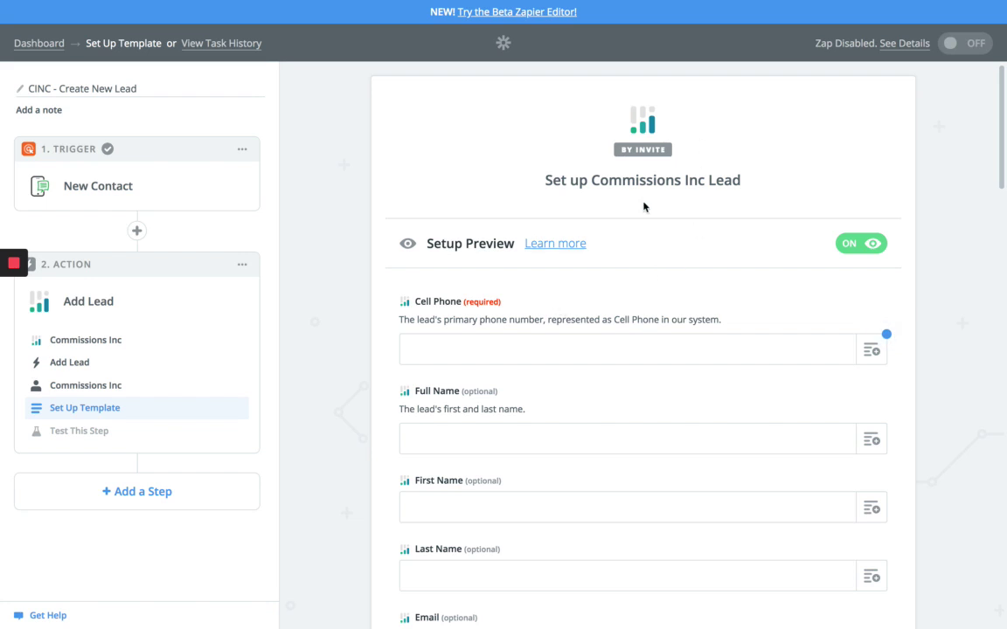
scroll("down", 3)
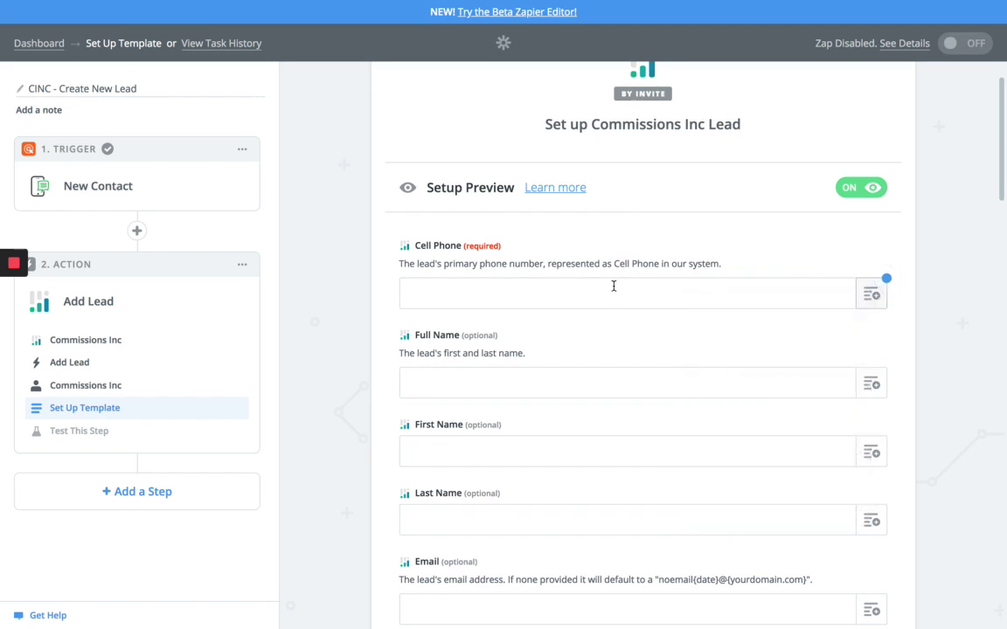
Map Step 1 Cell Phone, Full Name, First Name, Last Name and Email into the lead fields
left_click(630, 294)
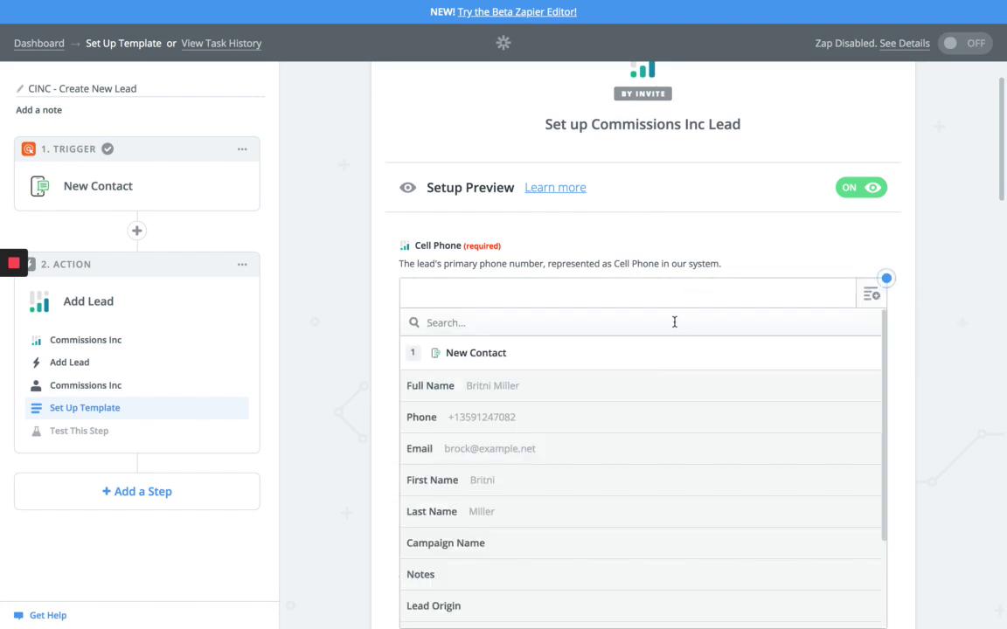
mouse_move(608, 416)
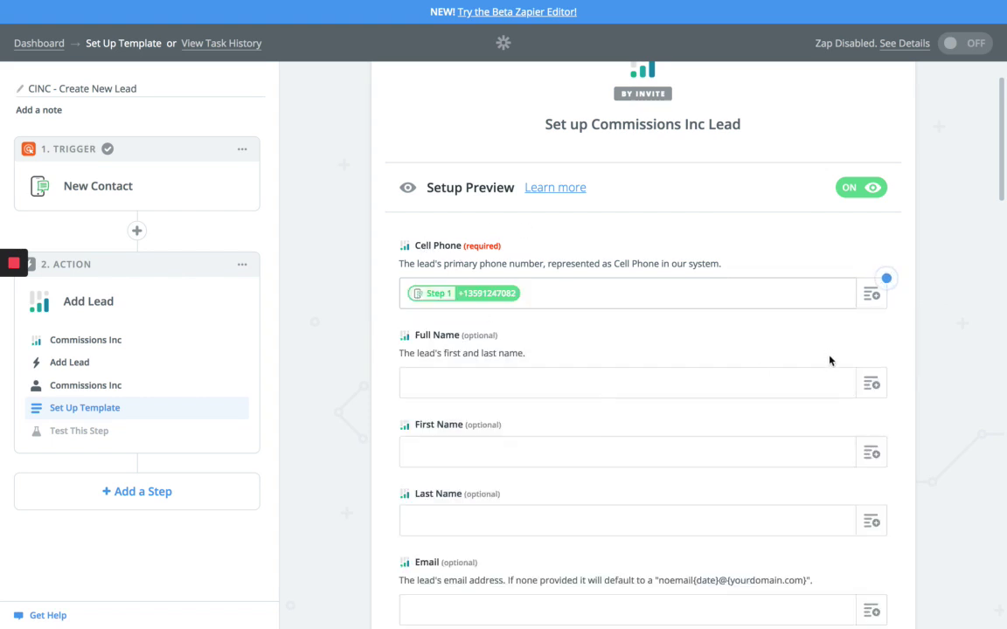
left_click(636, 381)
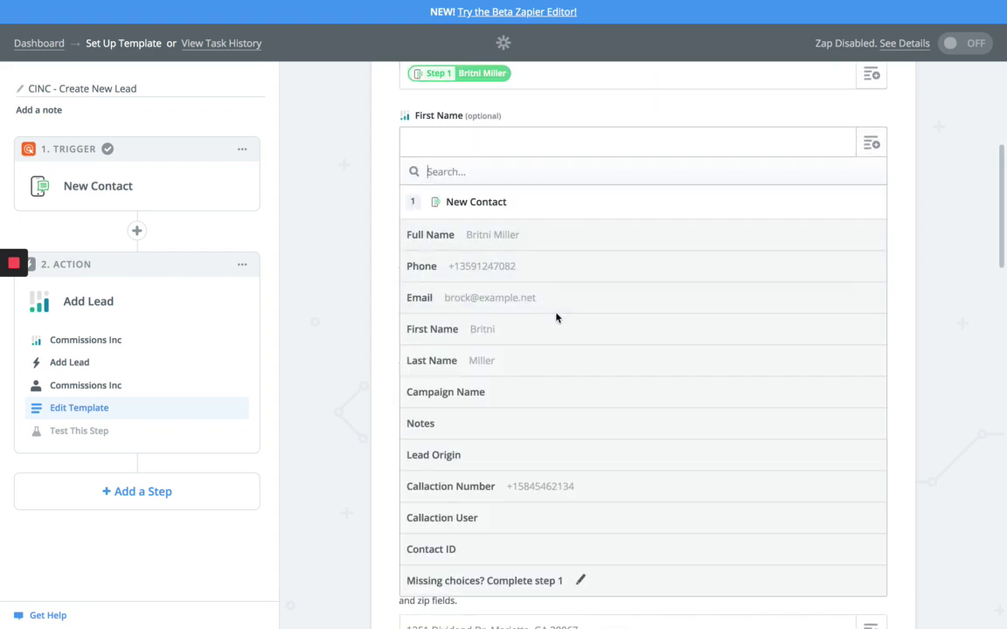
left_click(482, 328)
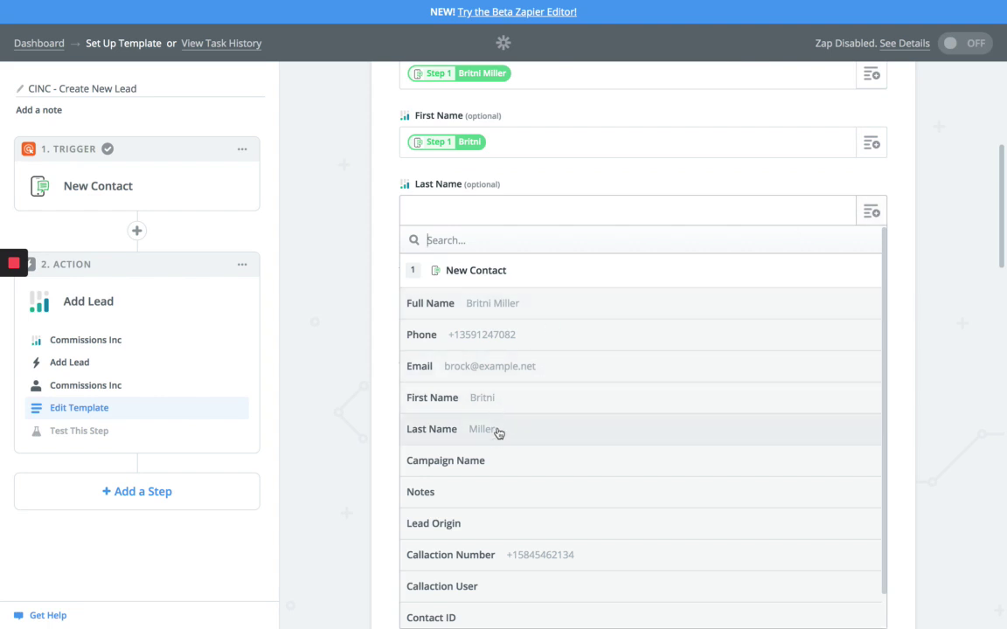
left_click(478, 430)
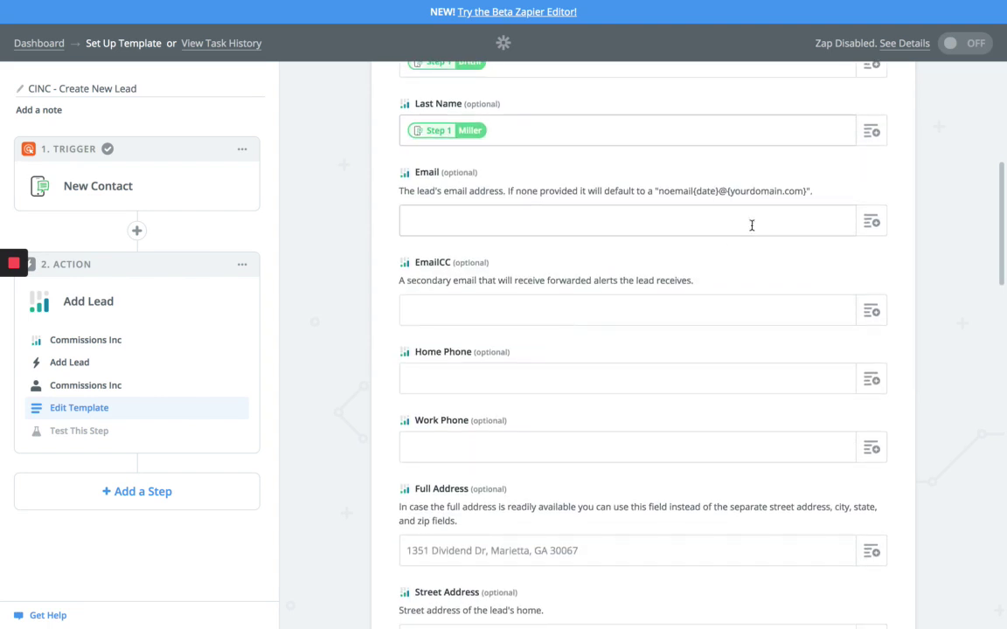
left_click(630, 220)
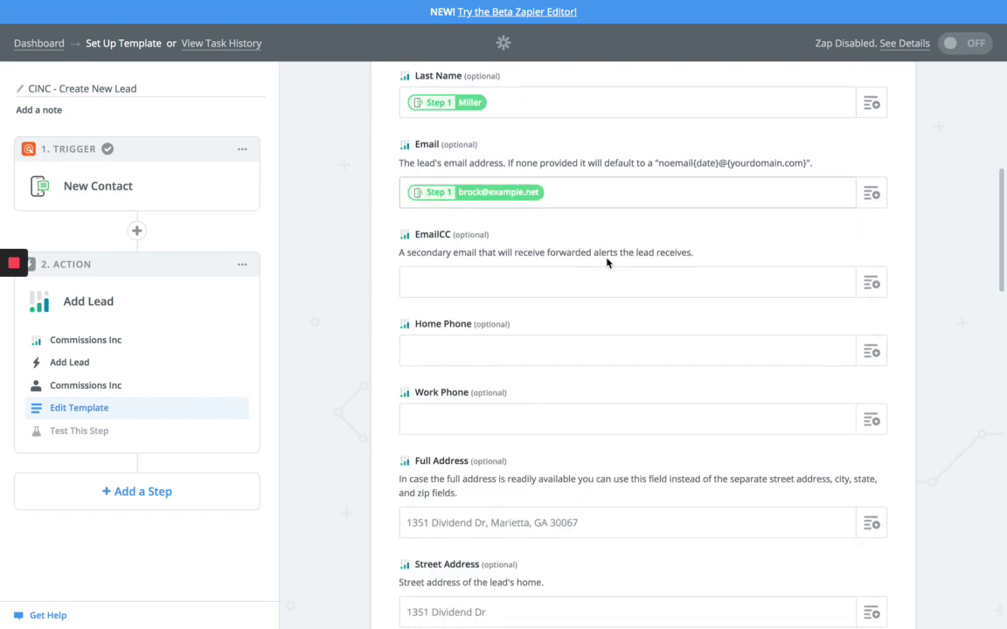
scroll("down", 3)
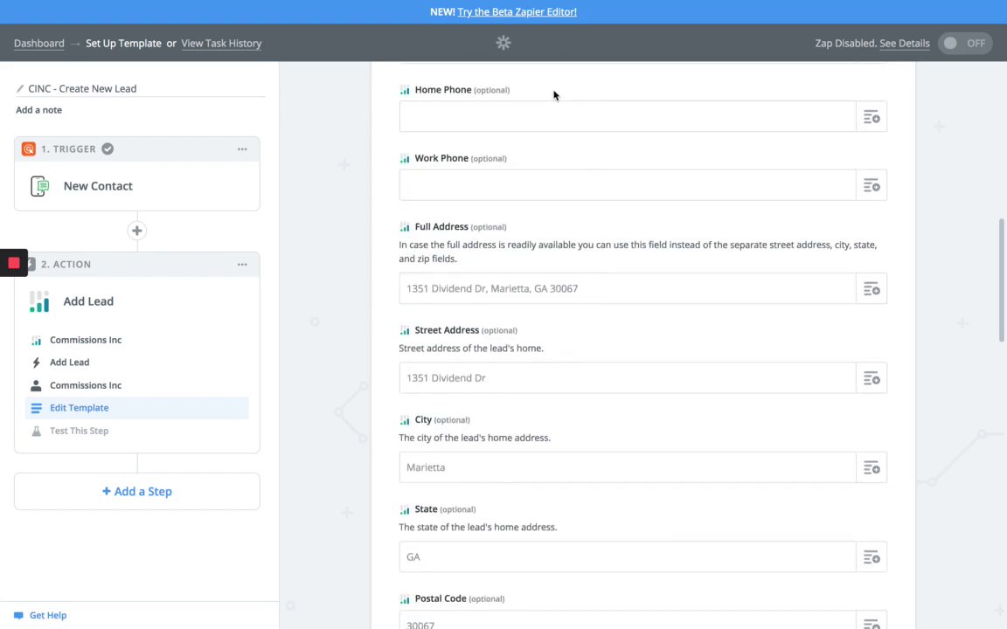
scroll("down", 3)
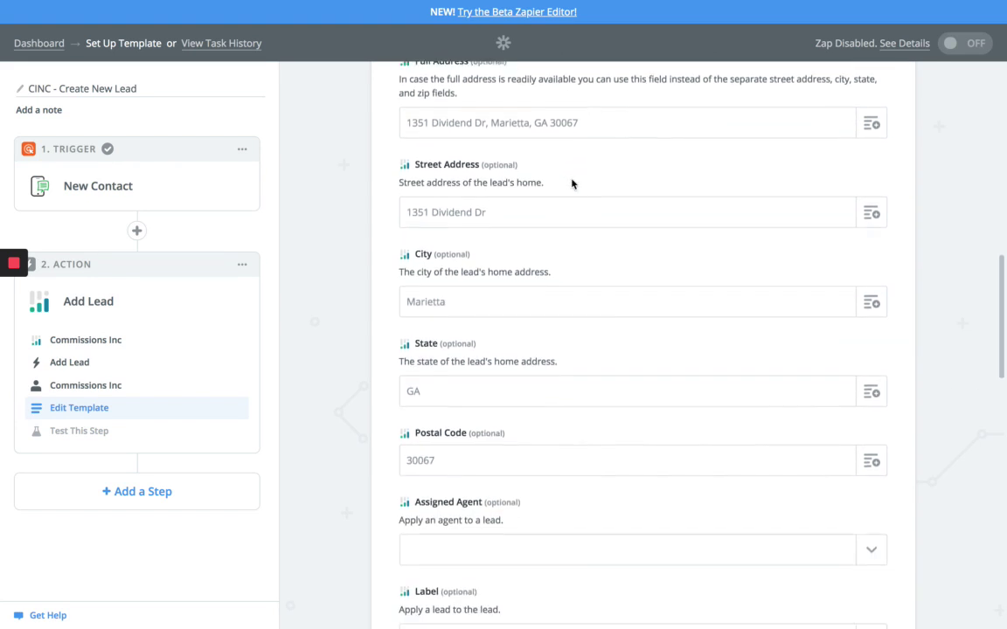
scroll("down", 3)
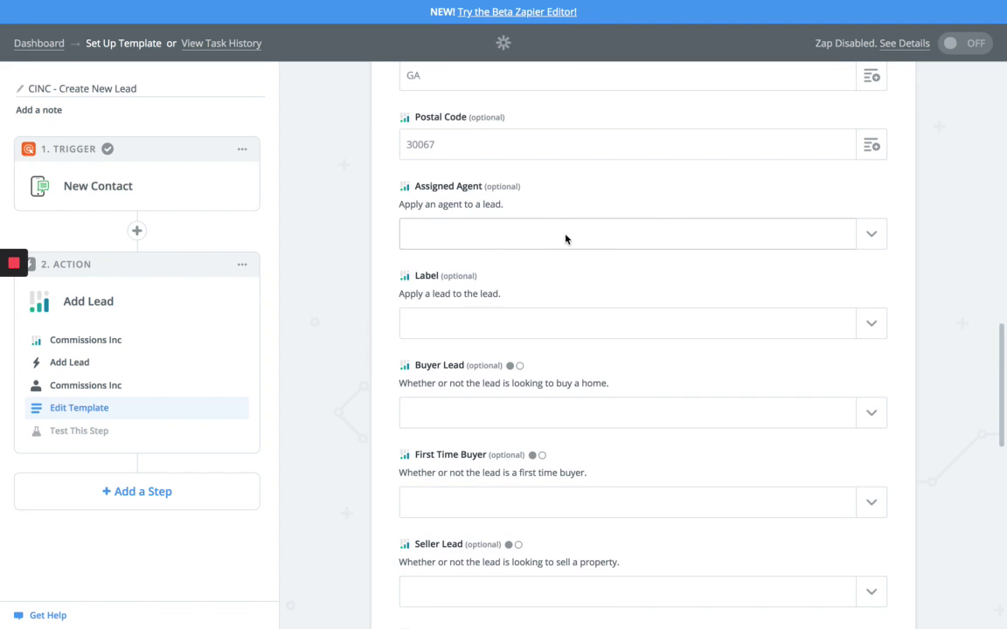
mouse_move(576, 350)
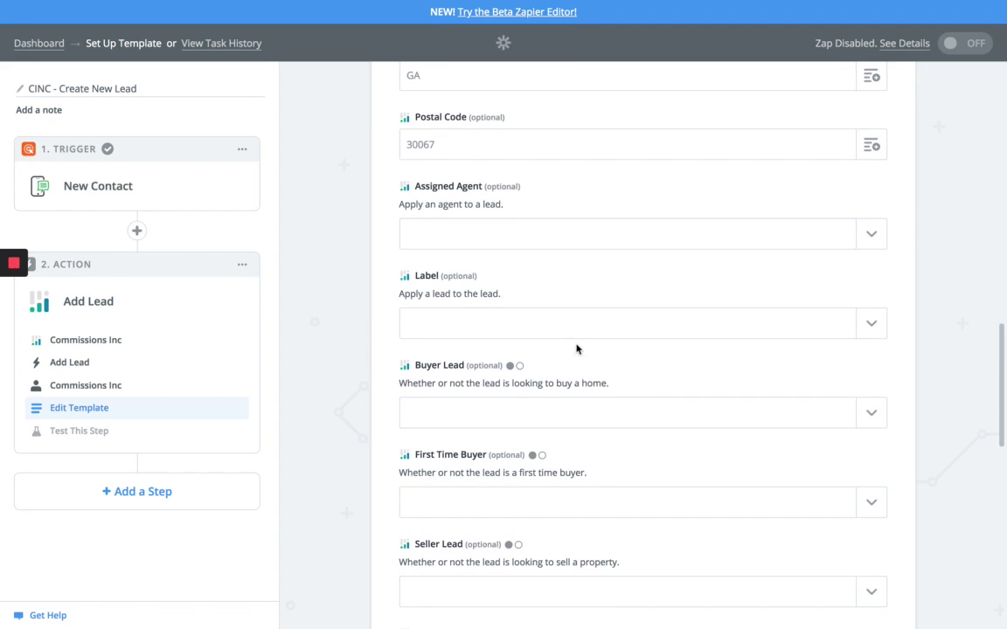
mouse_move(503, 321)
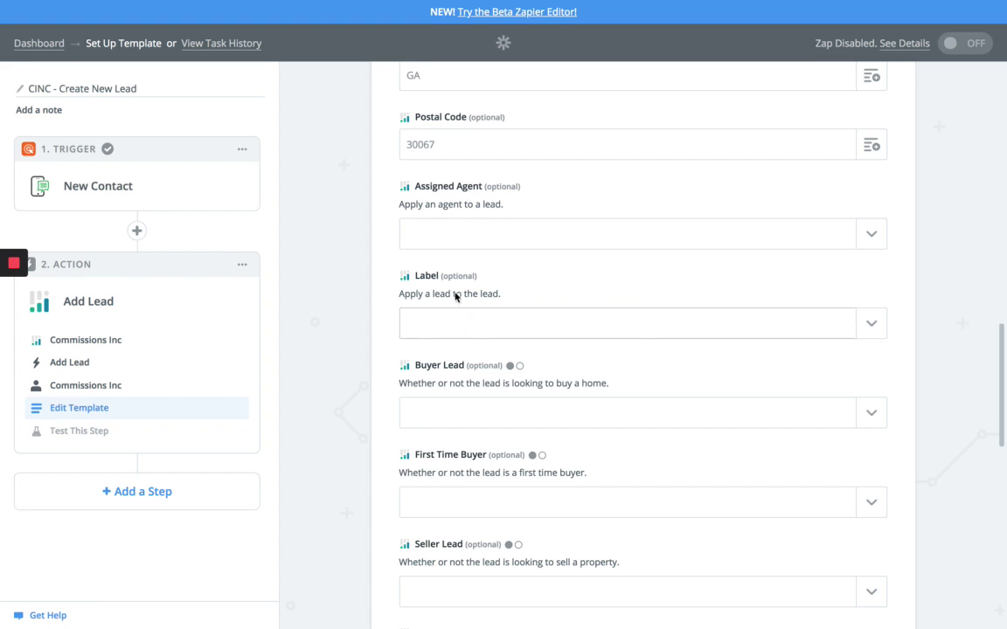
mouse_move(567, 327)
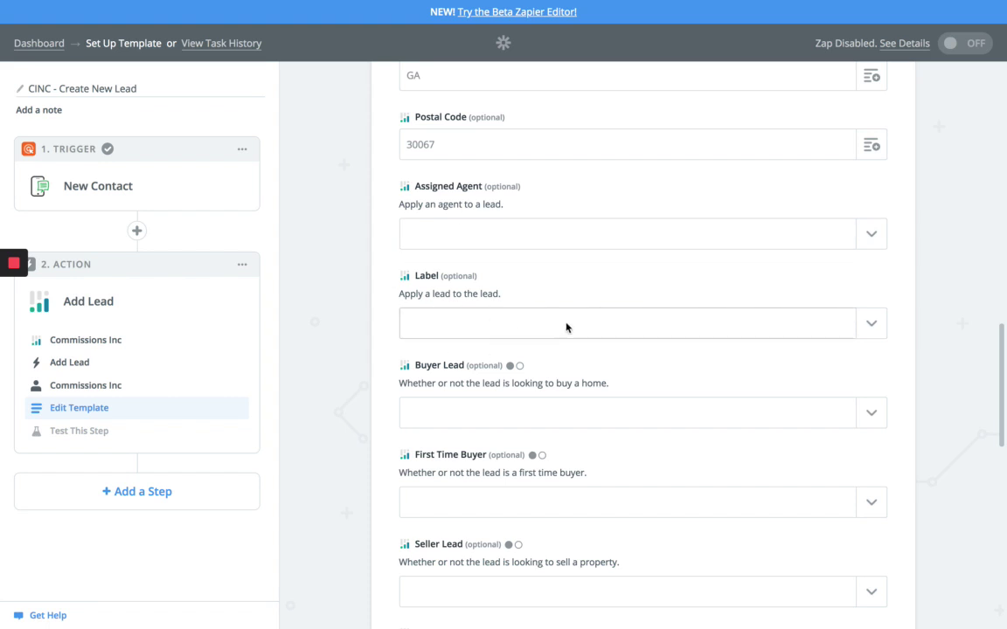
left_click(644, 321)
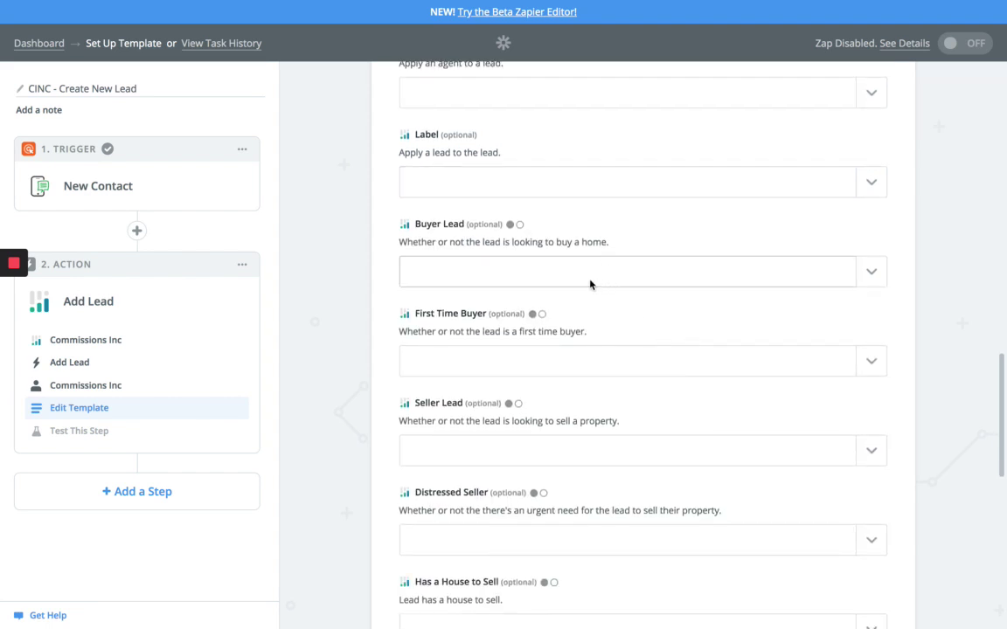
mouse_move(587, 271)
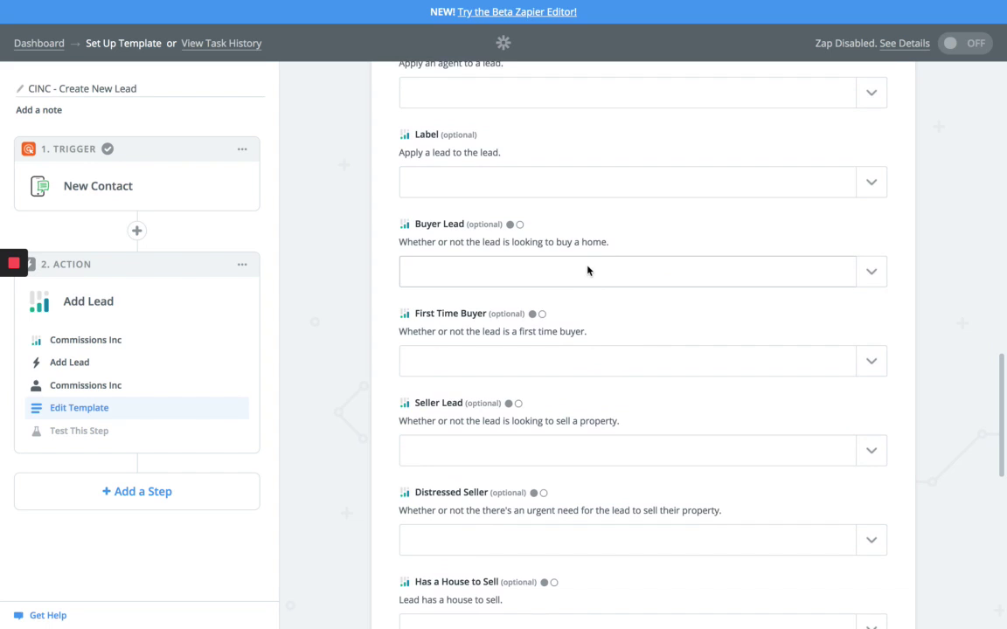
mouse_move(556, 339)
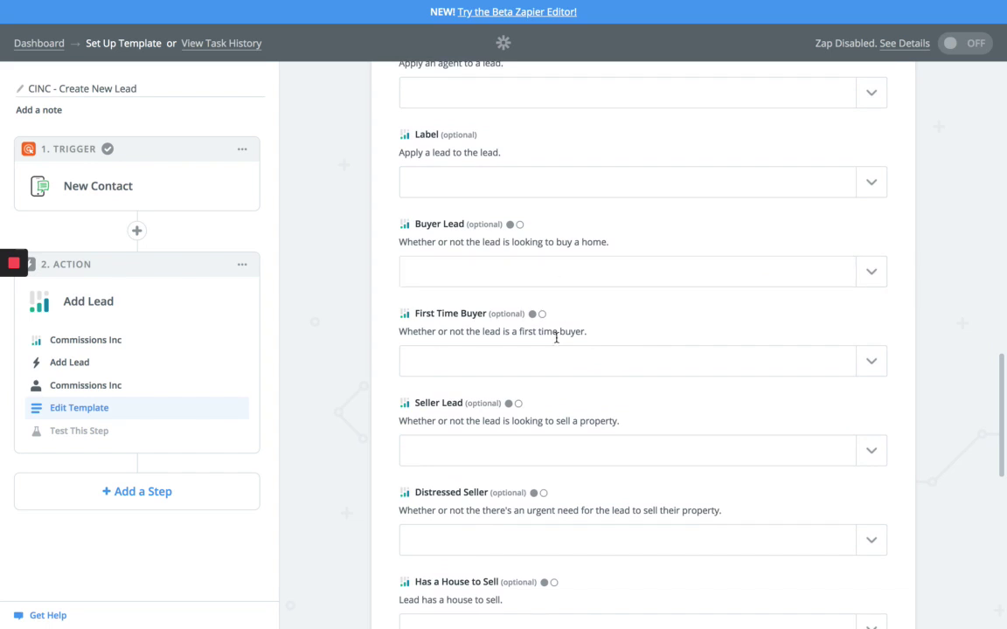
scroll("down", 3)
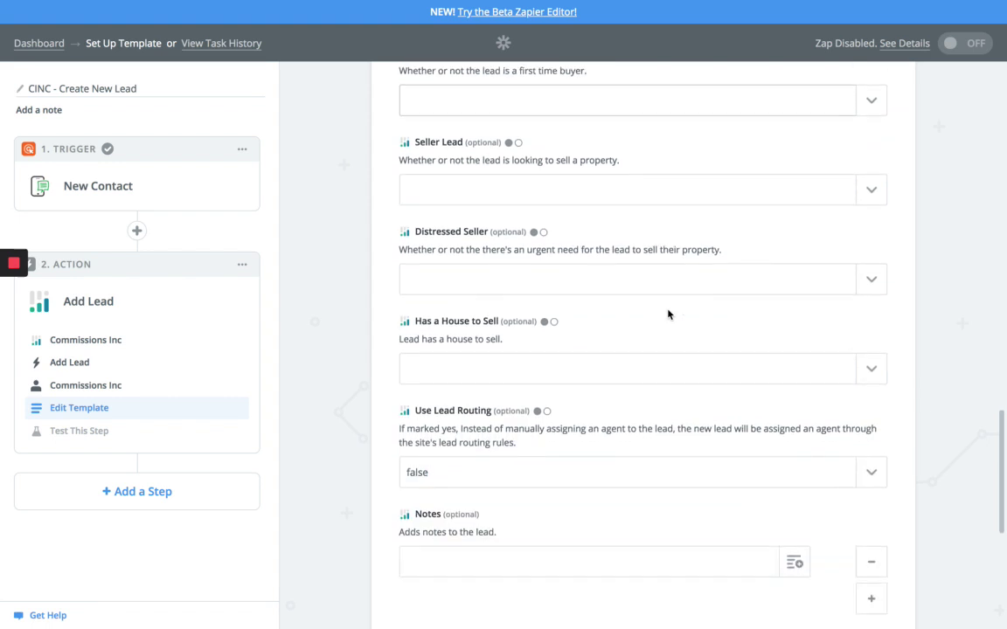
scroll("down", 3)
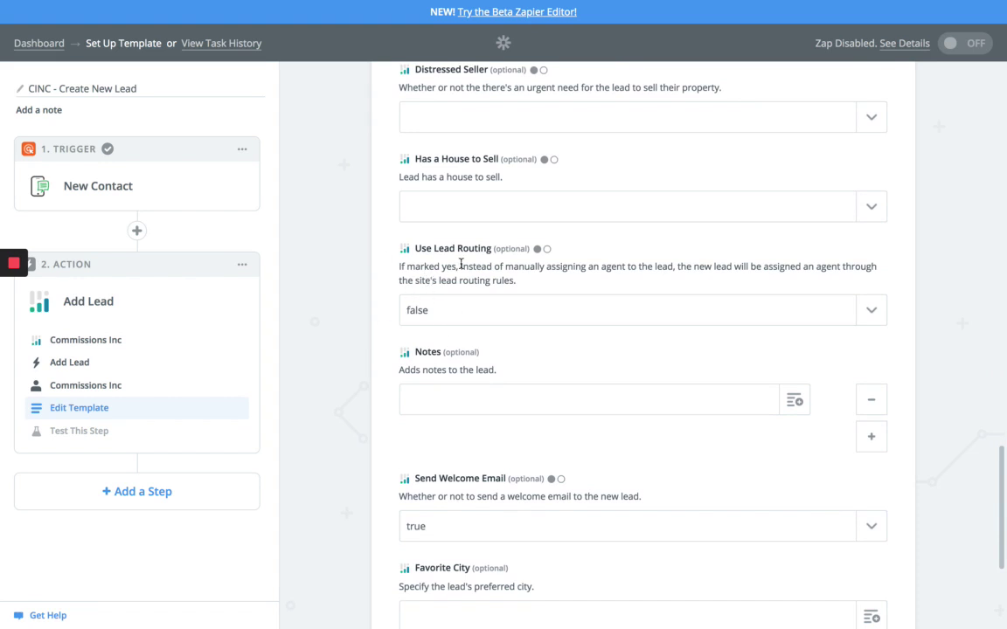
scroll("down", 3)
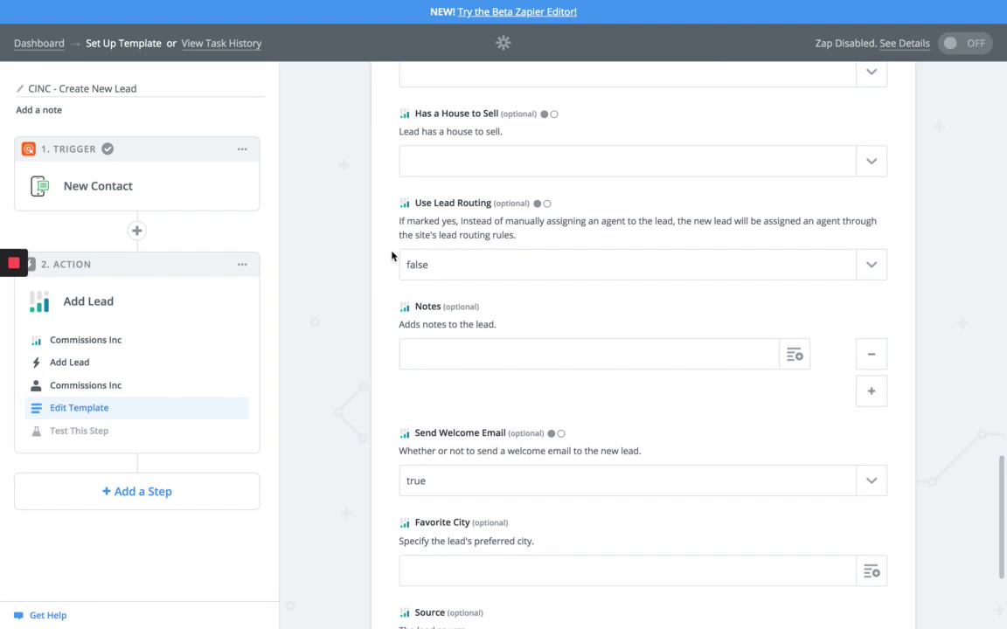
Fill Notes with Step 1 data and set Source to 'CallAction - ' followed by Step 1 data
scroll("down", 3)
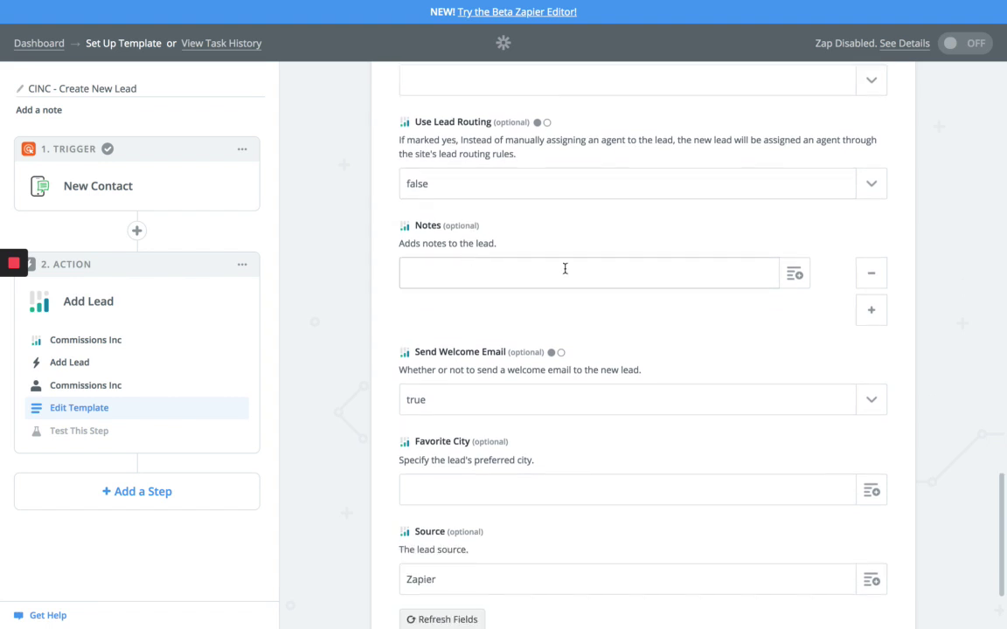
mouse_move(788, 255)
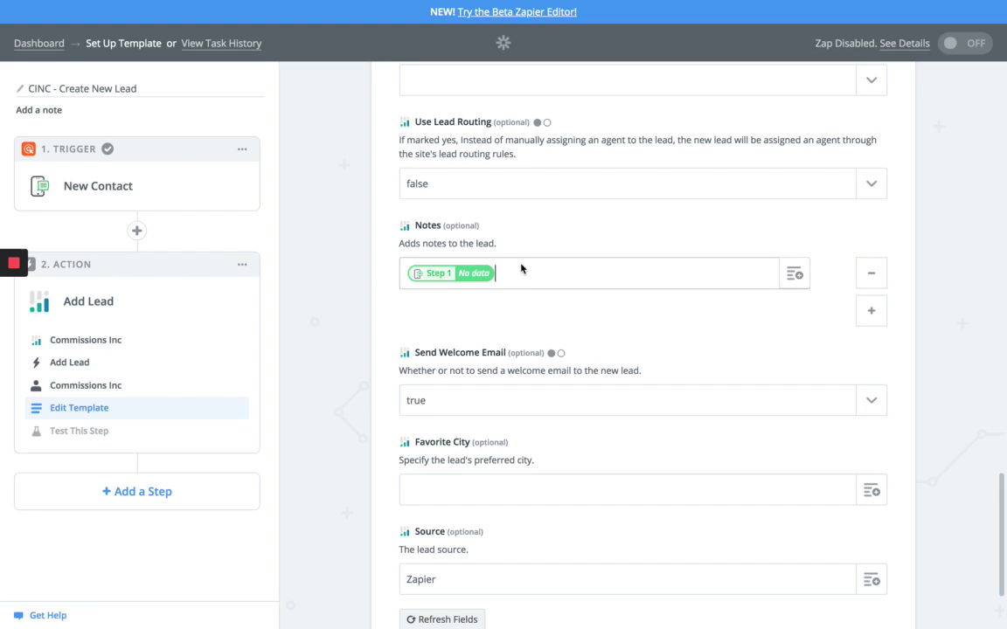
scroll("down", 3)
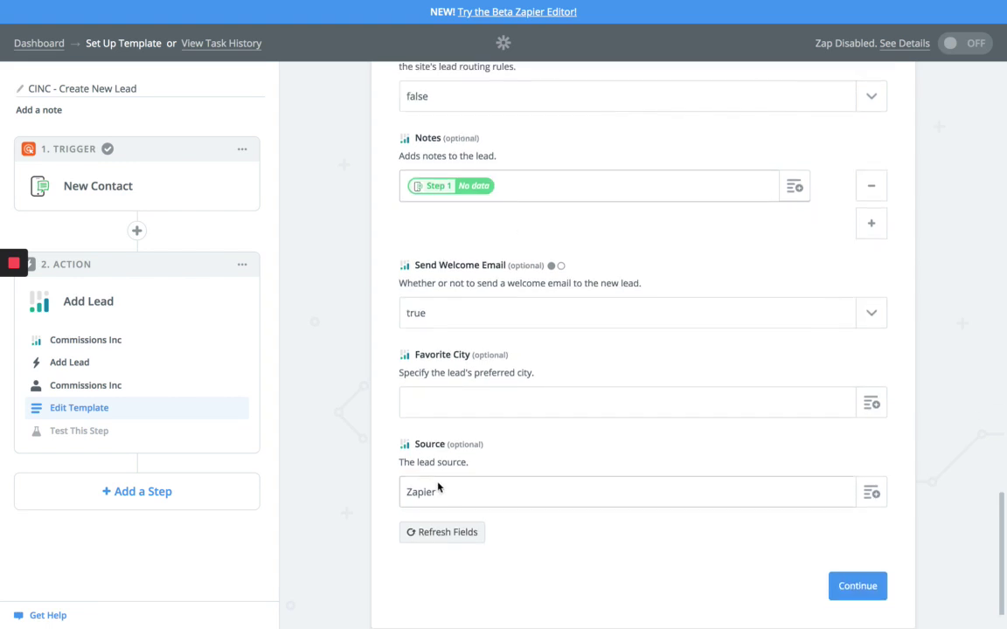
type("CallAction")
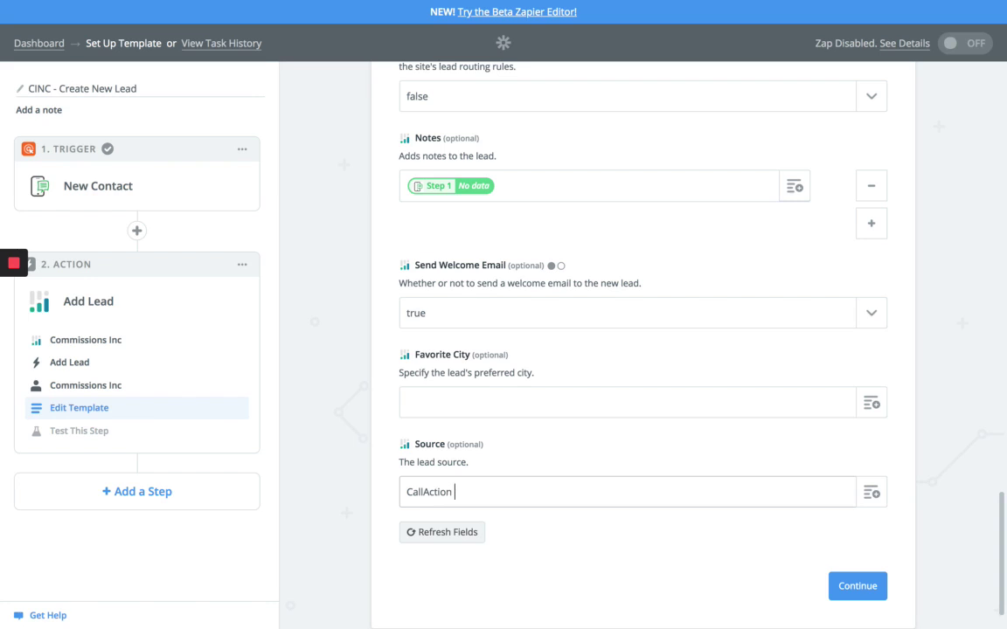
type("-")
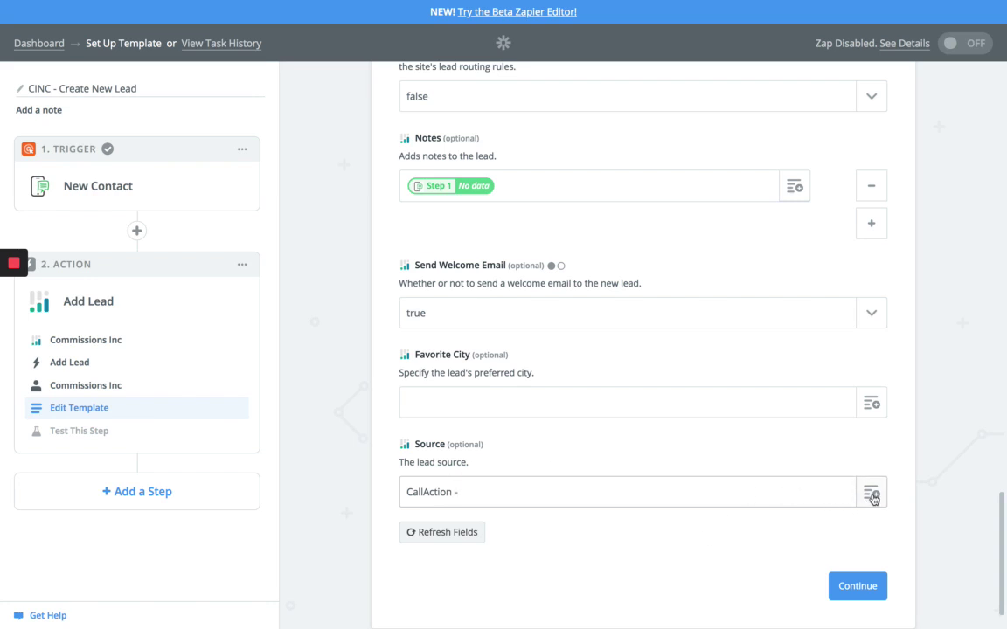
left_click(871, 493)
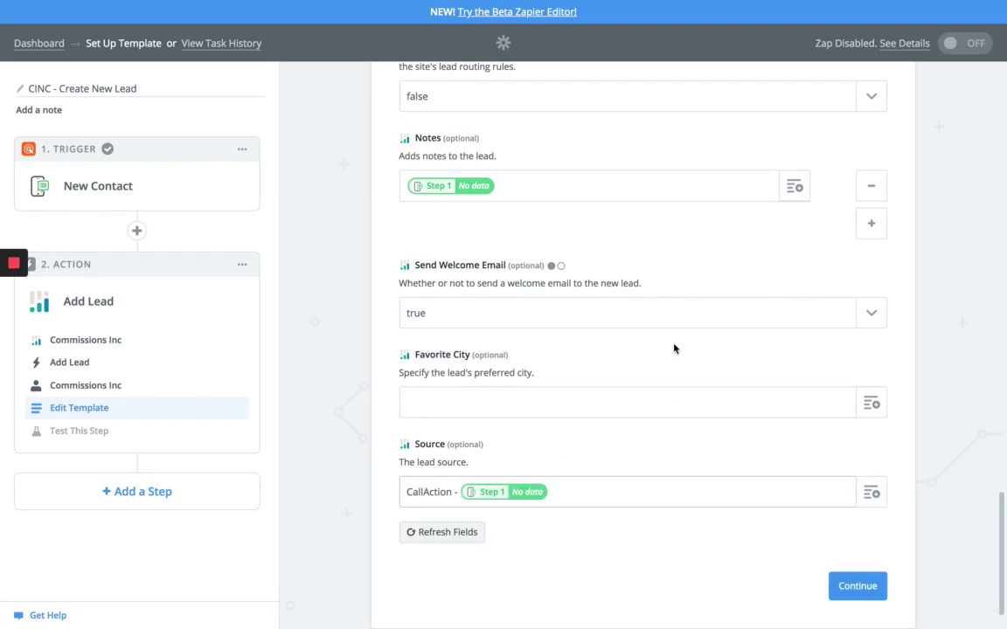
left_click(412, 493)
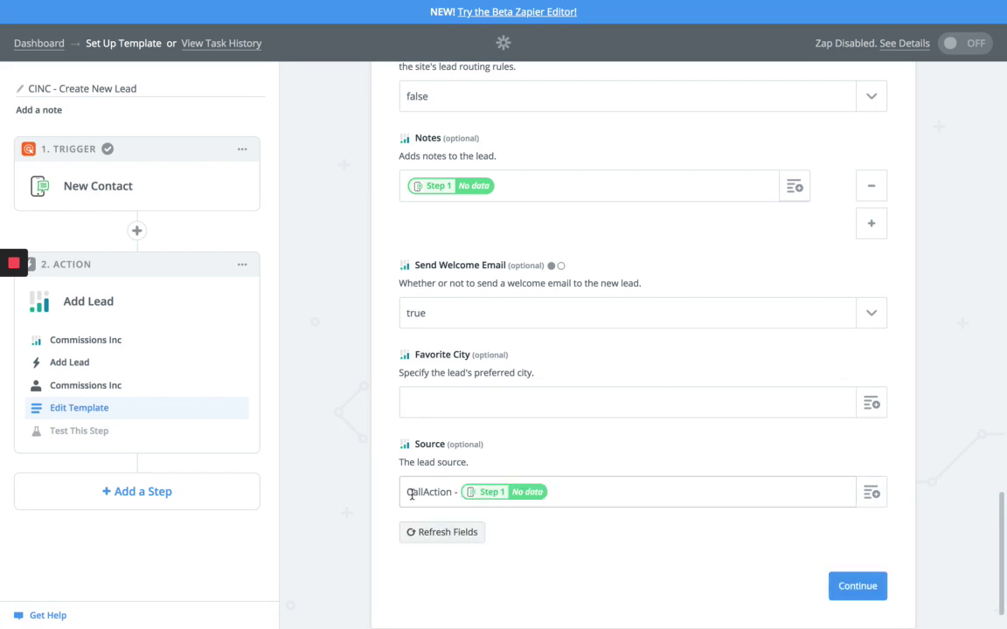
mouse_move(632, 454)
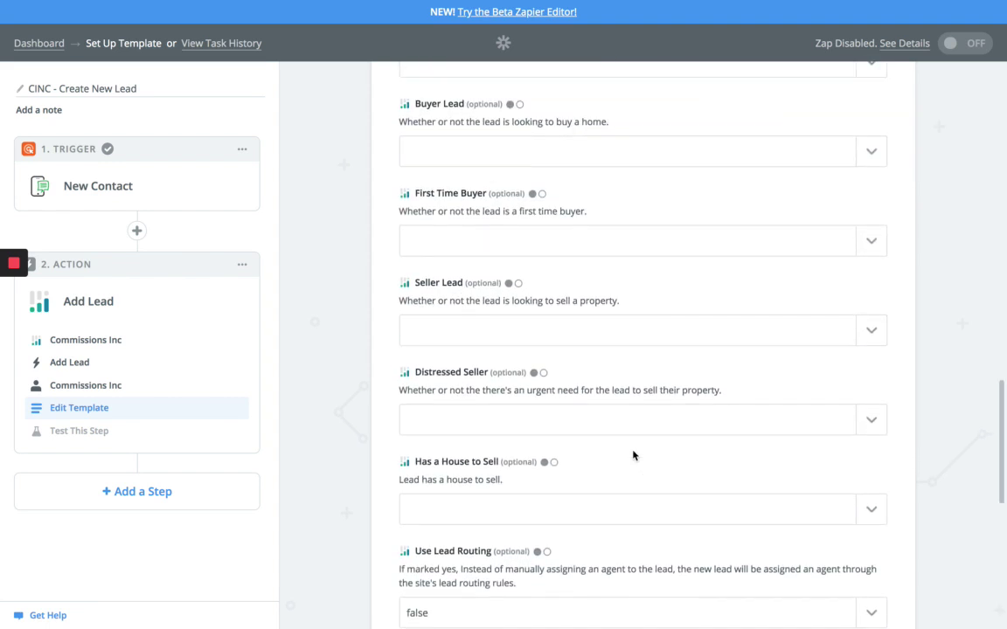
scroll("up", 3)
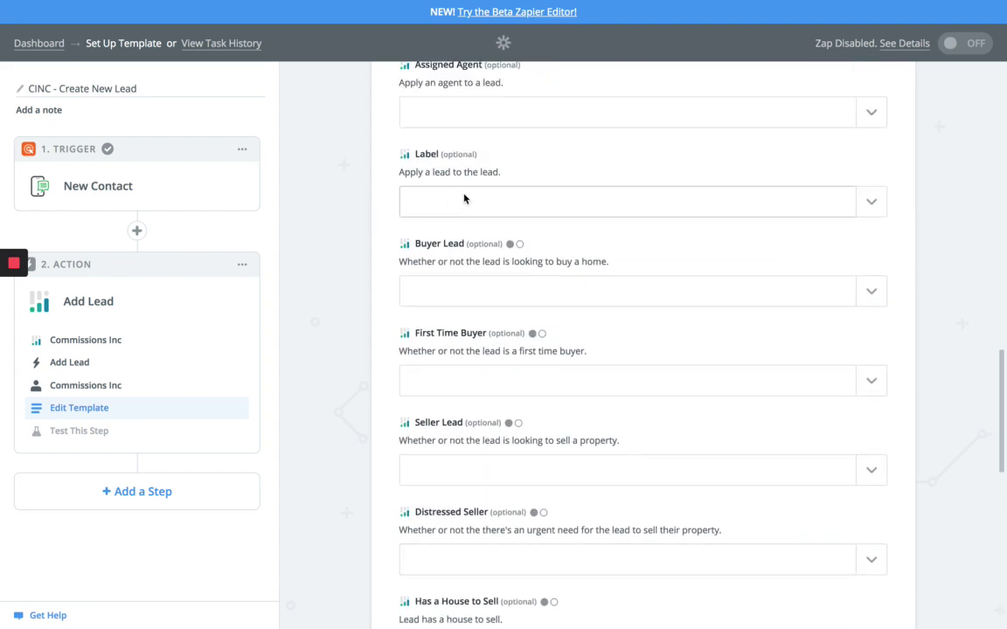
left_click(643, 201)
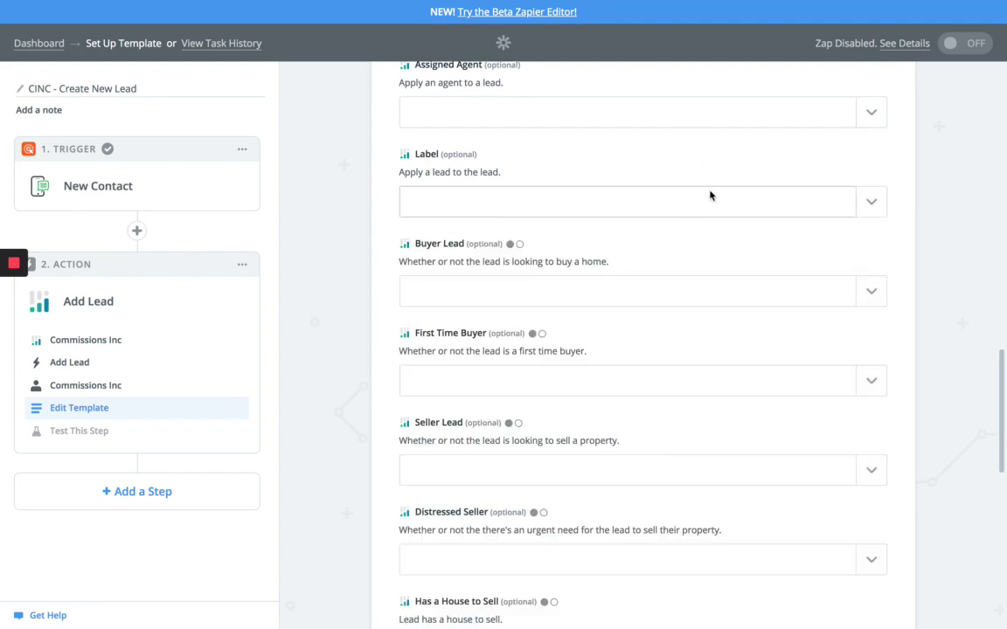
scroll("down", 3)
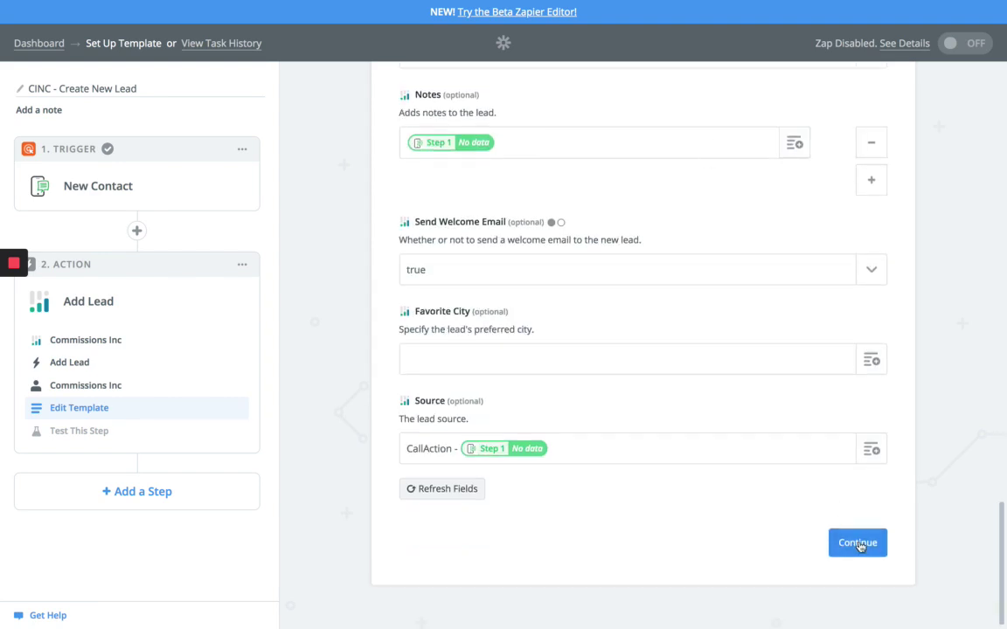
Send a test lead to Commissions Inc and continue past the results
left_click(856, 542)
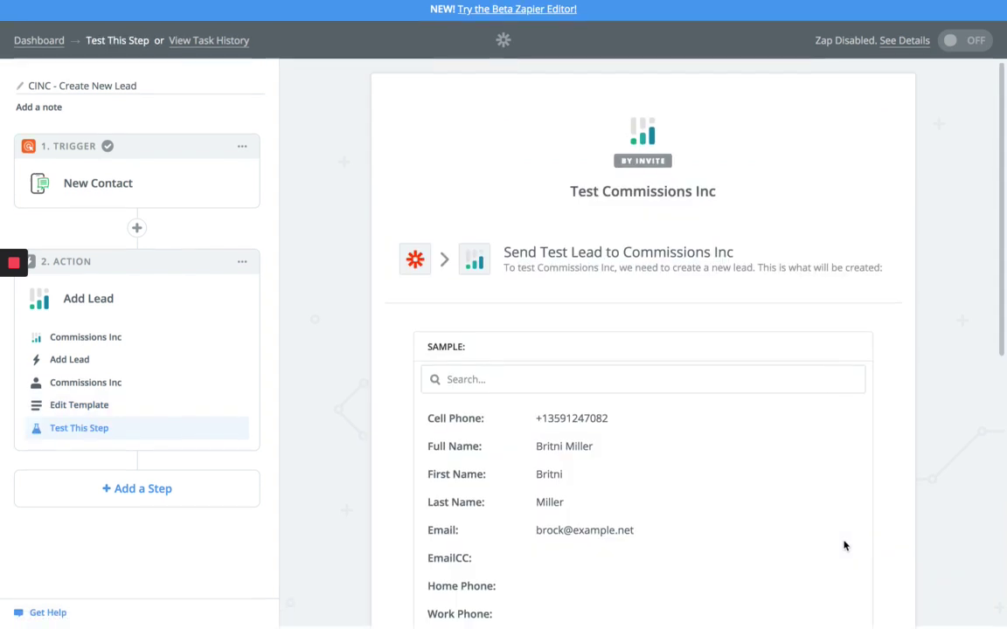
scroll("down", 3)
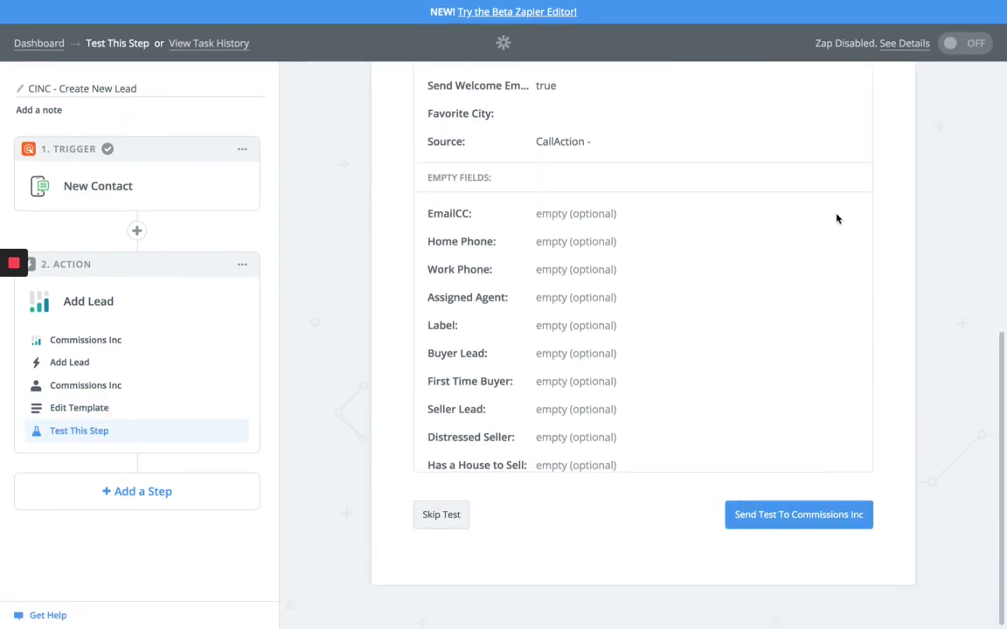
left_click(799, 514)
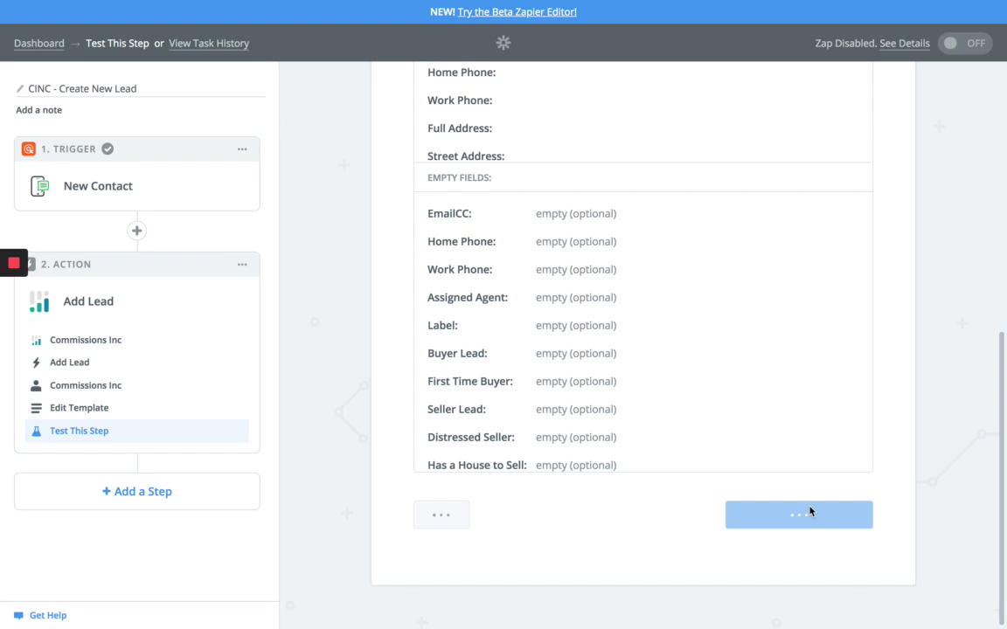
left_click(799, 514)
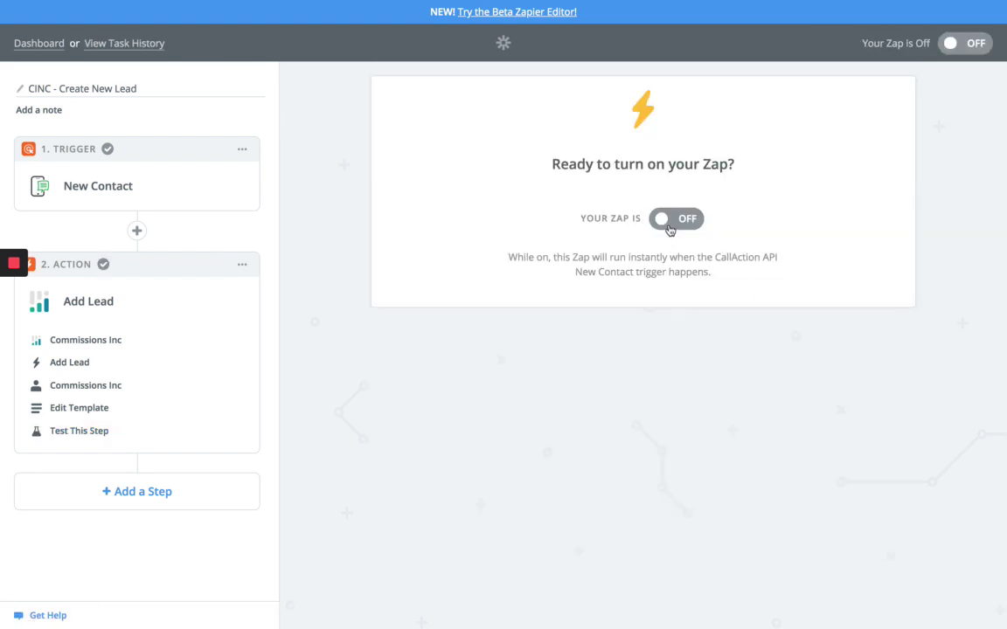
Turn the CINC - Create New Lead zap on and start a new zap
left_click(667, 219)
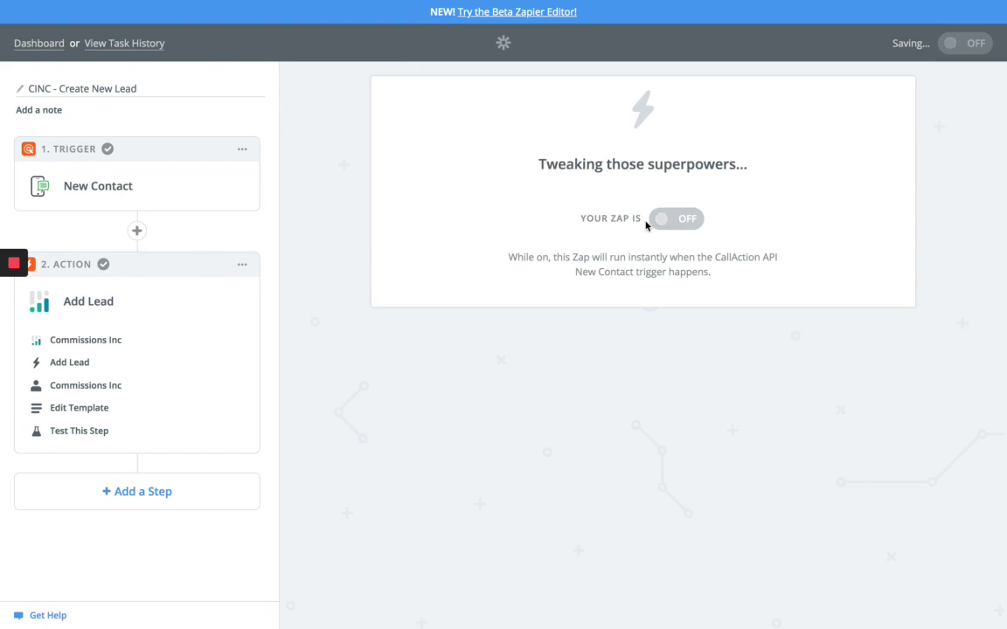
left_click(676, 218)
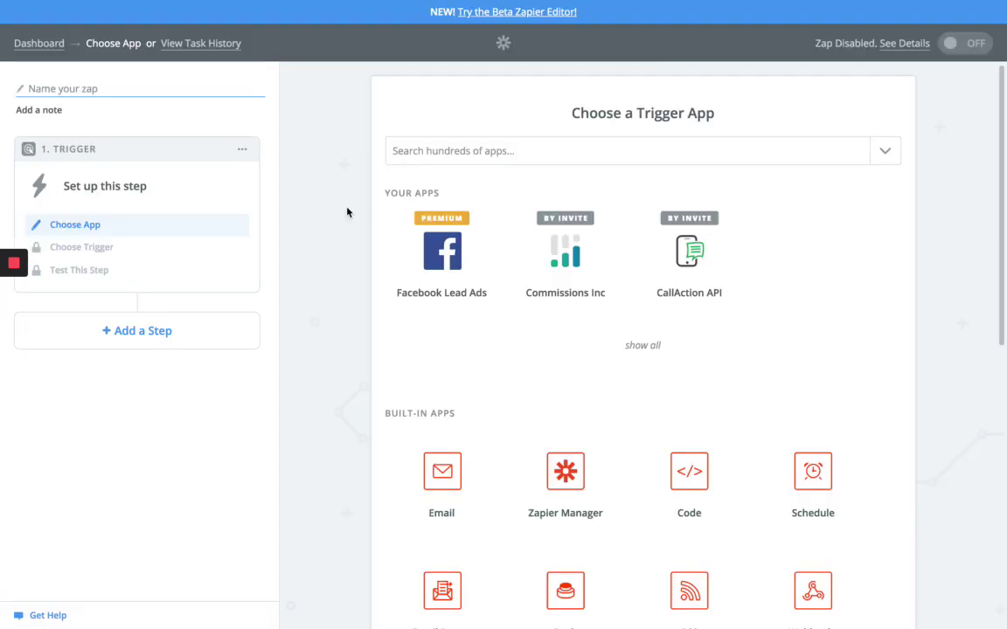
Choose CallAction New Activity as the trigger and name the zap CINC - New Activity
left_click(689, 251)
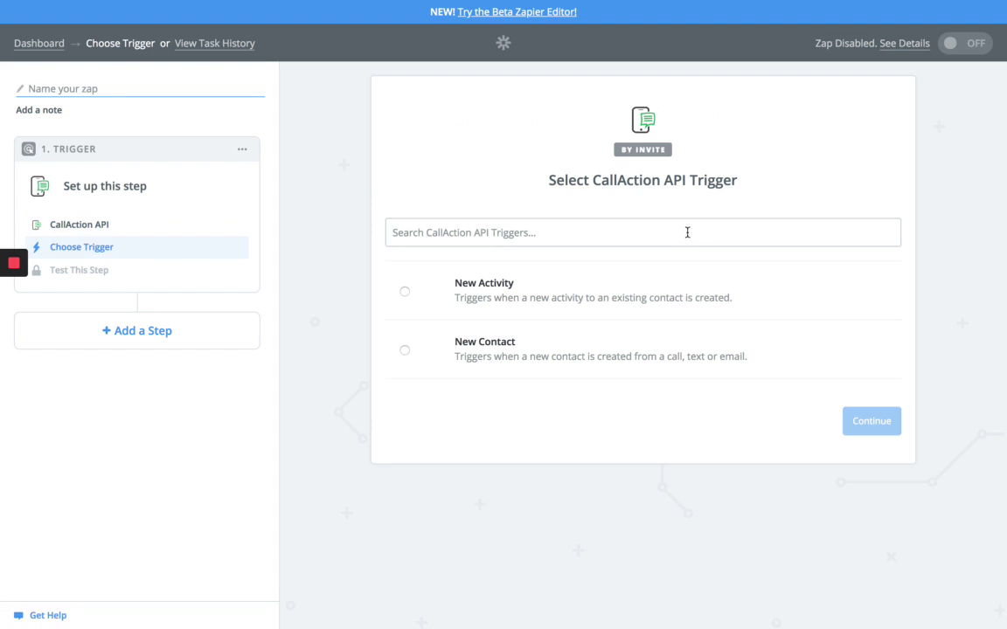
mouse_move(476, 280)
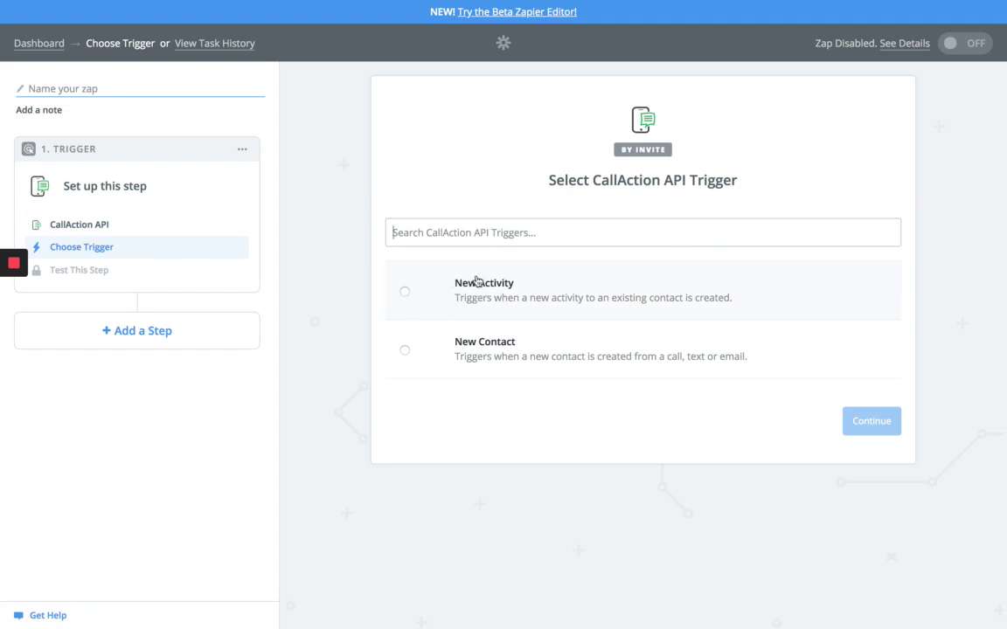
left_click(403, 290)
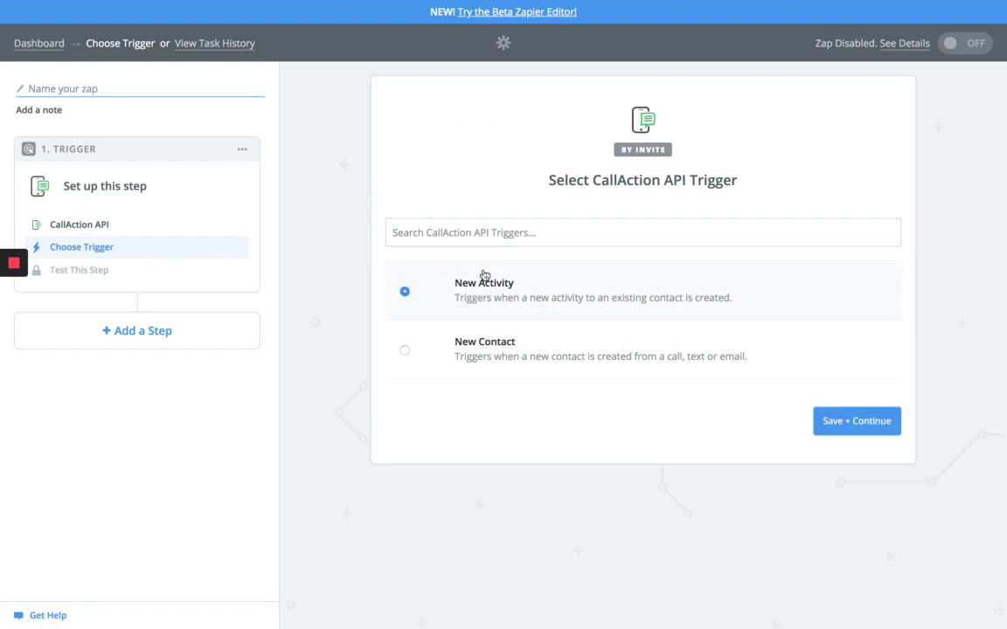
type("CA")
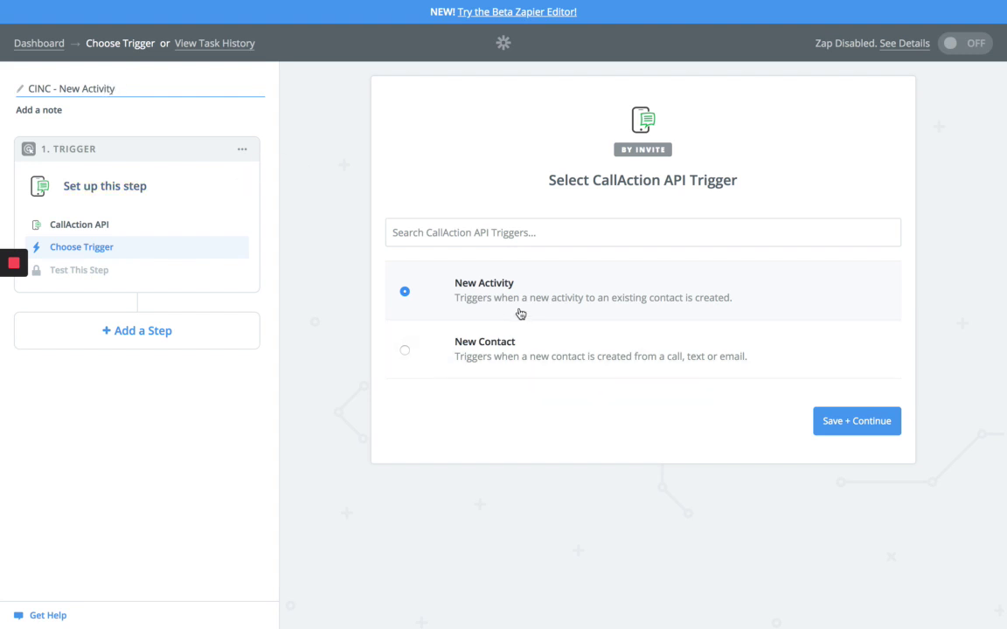
left_click(857, 421)
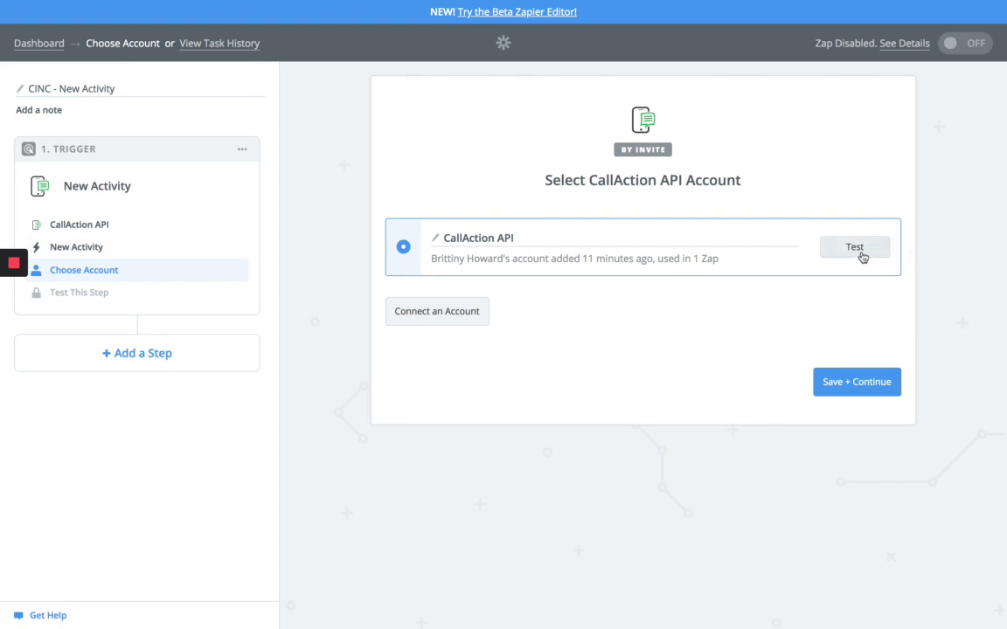
Test the CallAction API account and accept Activity A as the sample
left_click(854, 246)
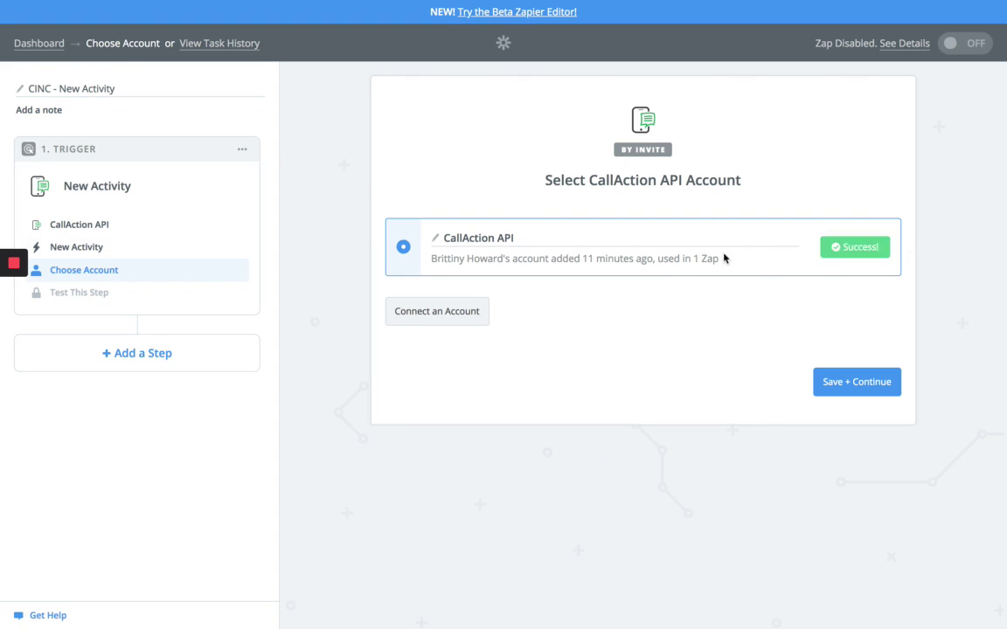
left_click(856, 381)
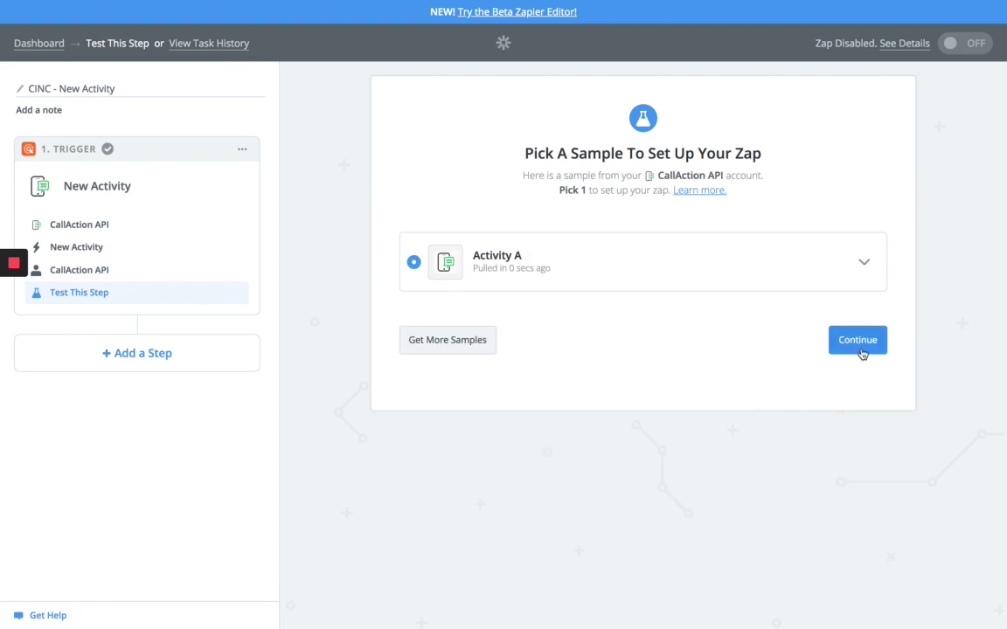
left_click(856, 339)
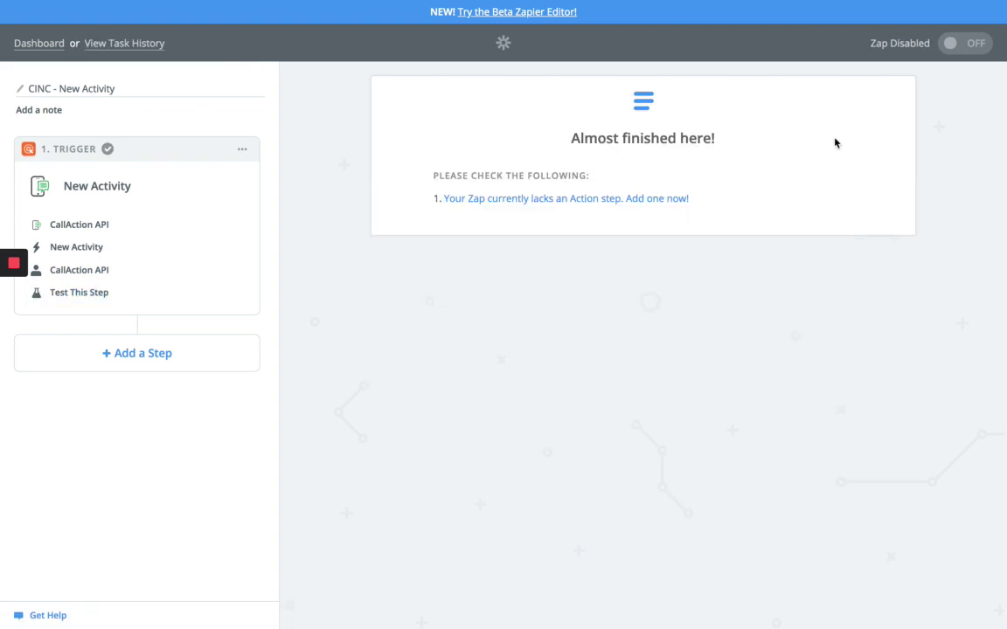
Add a Commissions Inc Add Note action and confirm its account tests successfully
left_click(136, 353)
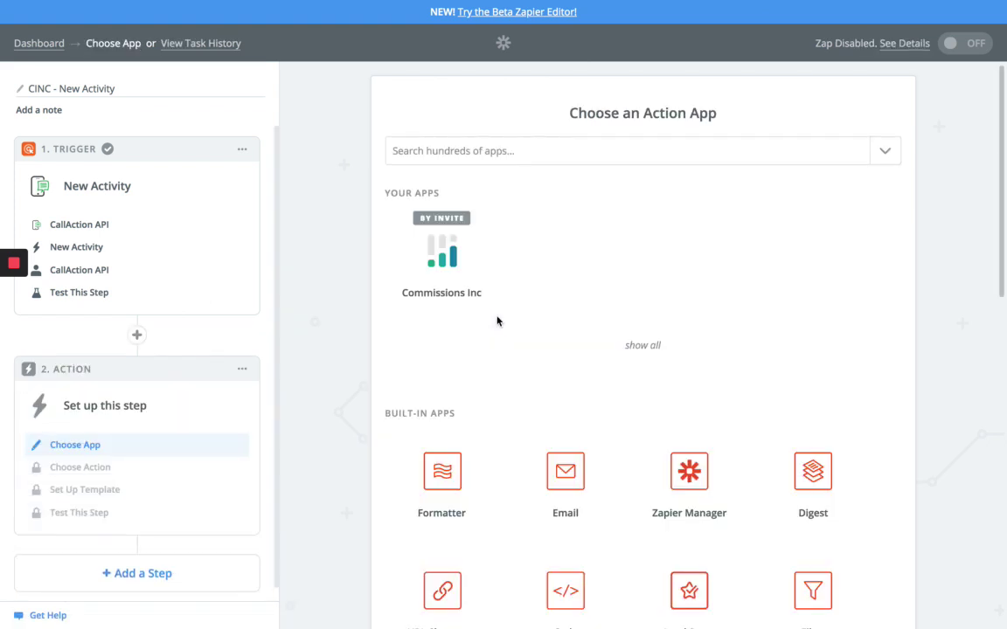
left_click(440, 254)
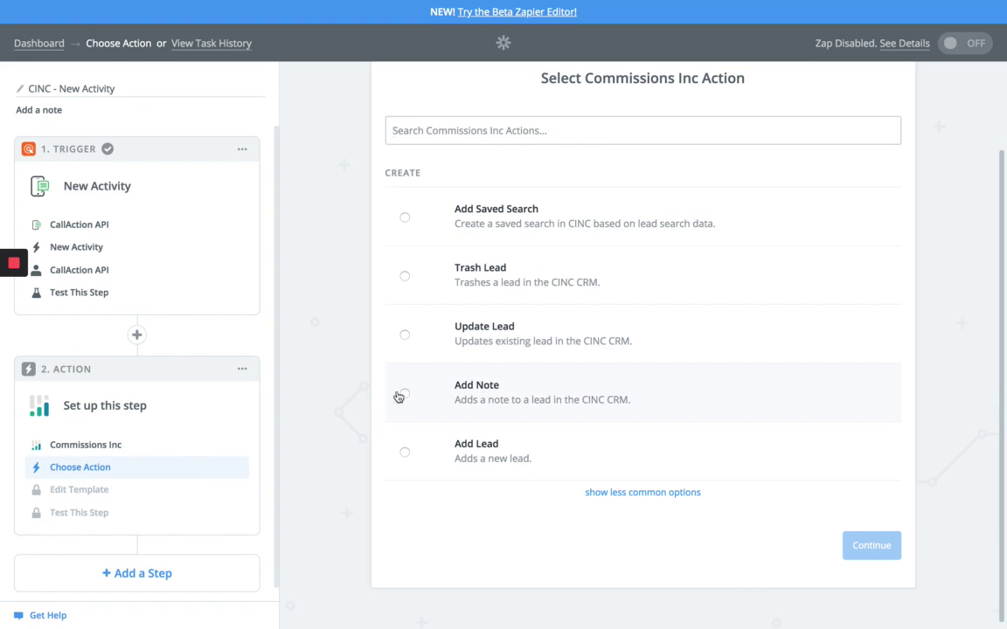
left_click(404, 392)
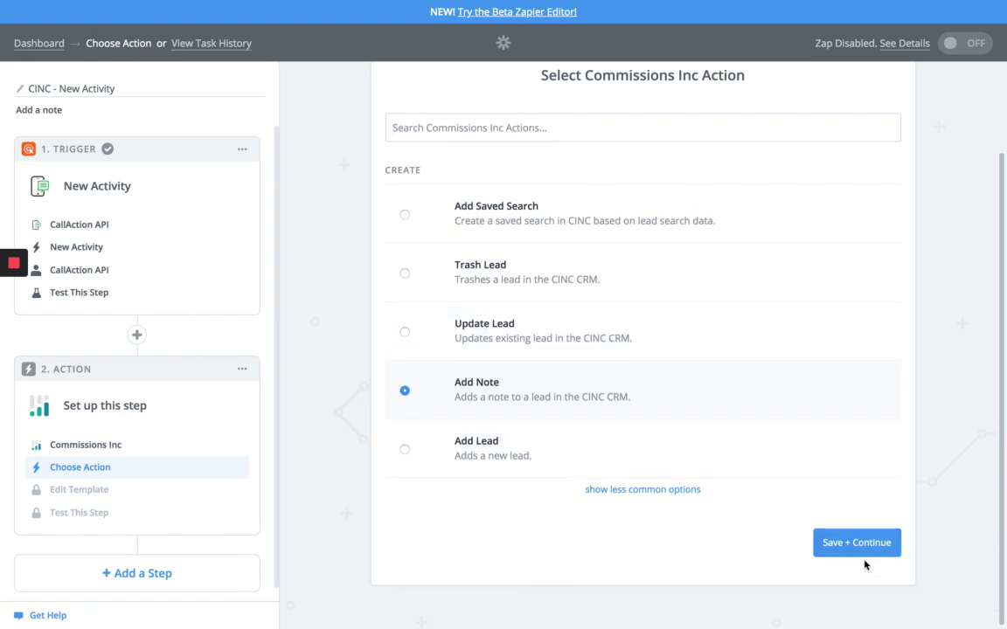
left_click(856, 542)
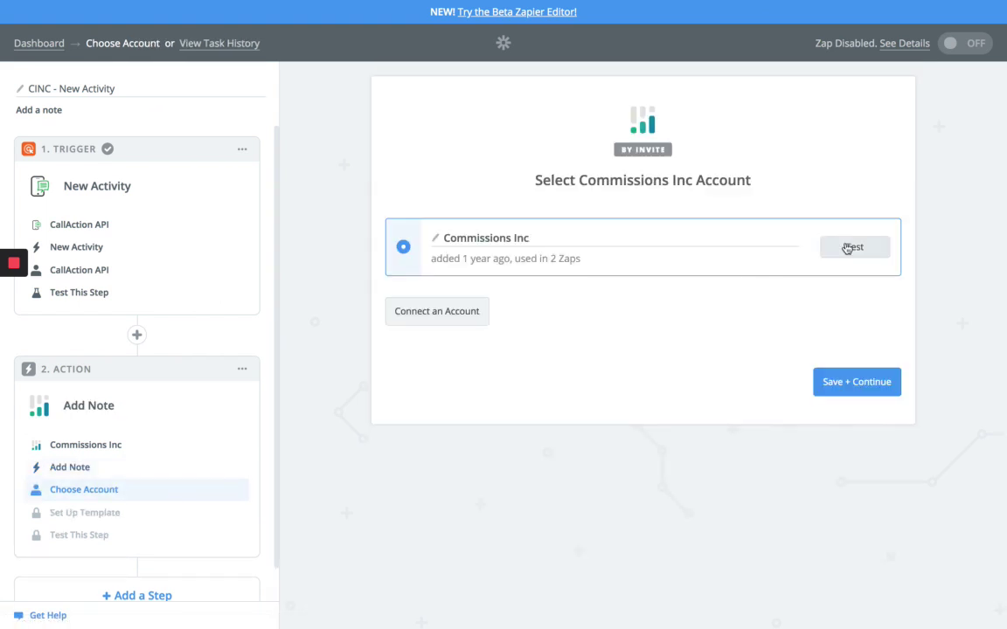
left_click(853, 247)
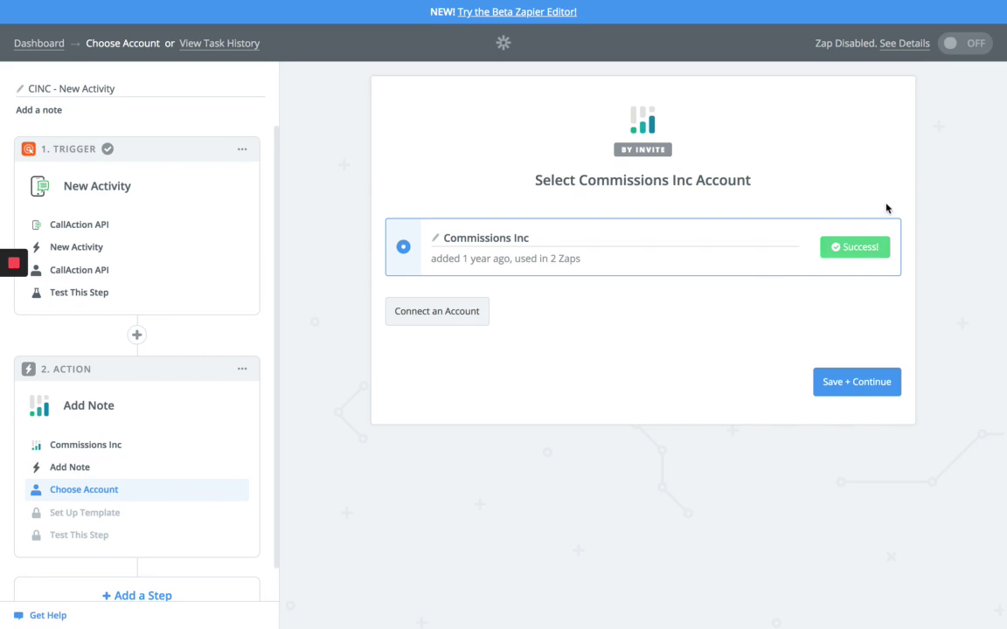
left_click(856, 381)
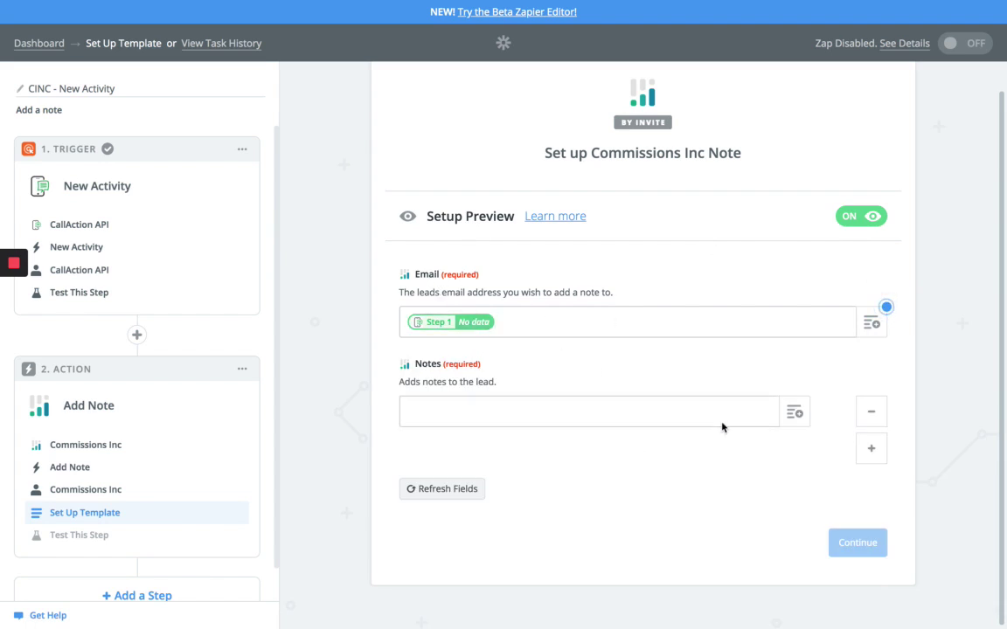
Map Step 1 Transcription and Body content into Notes and continue to testing
left_click(587, 411)
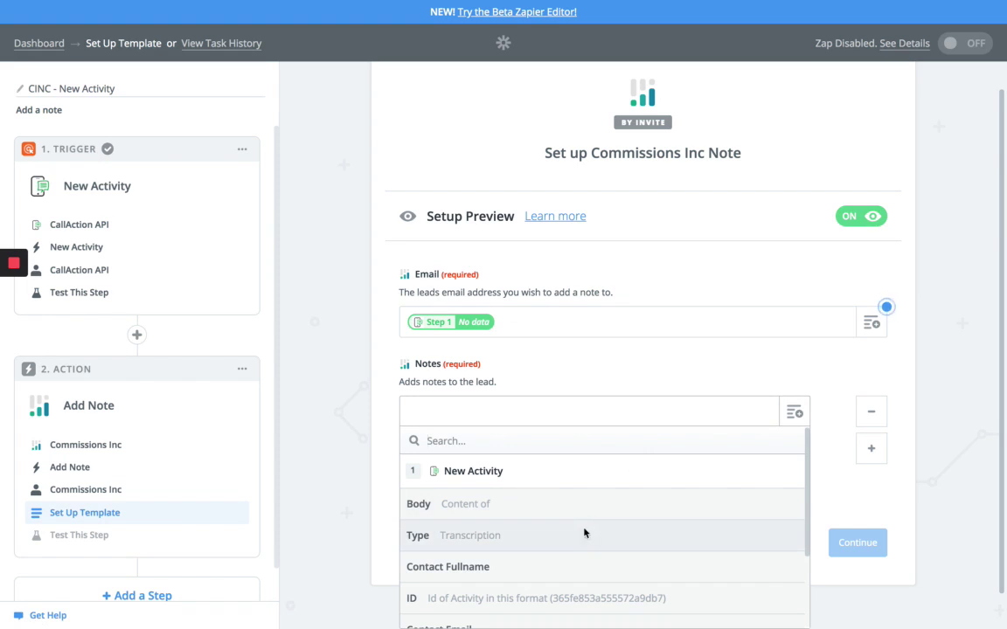
left_click(468, 534)
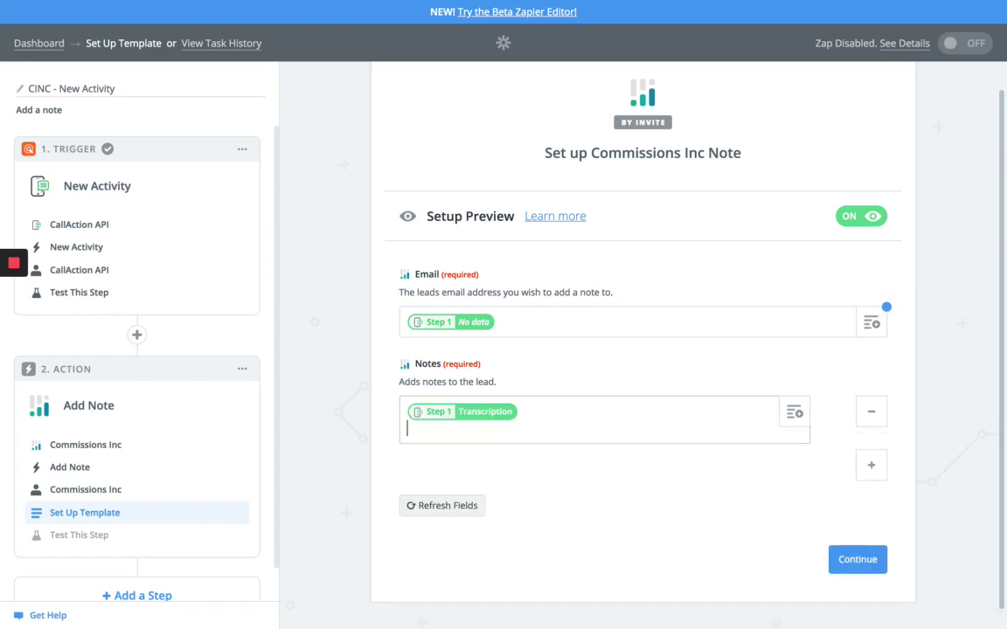
left_click(793, 413)
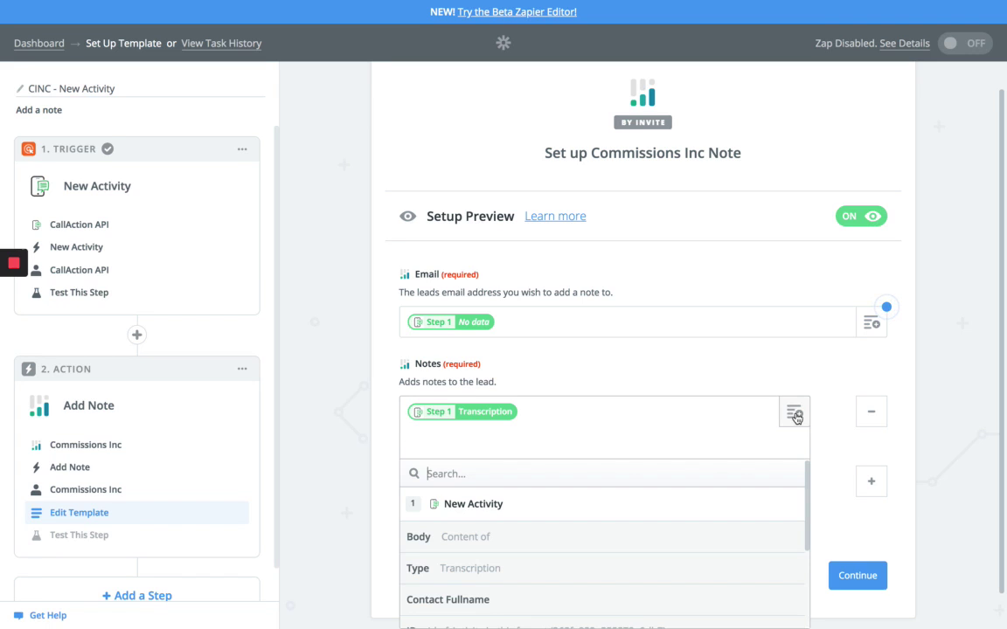
left_click(465, 537)
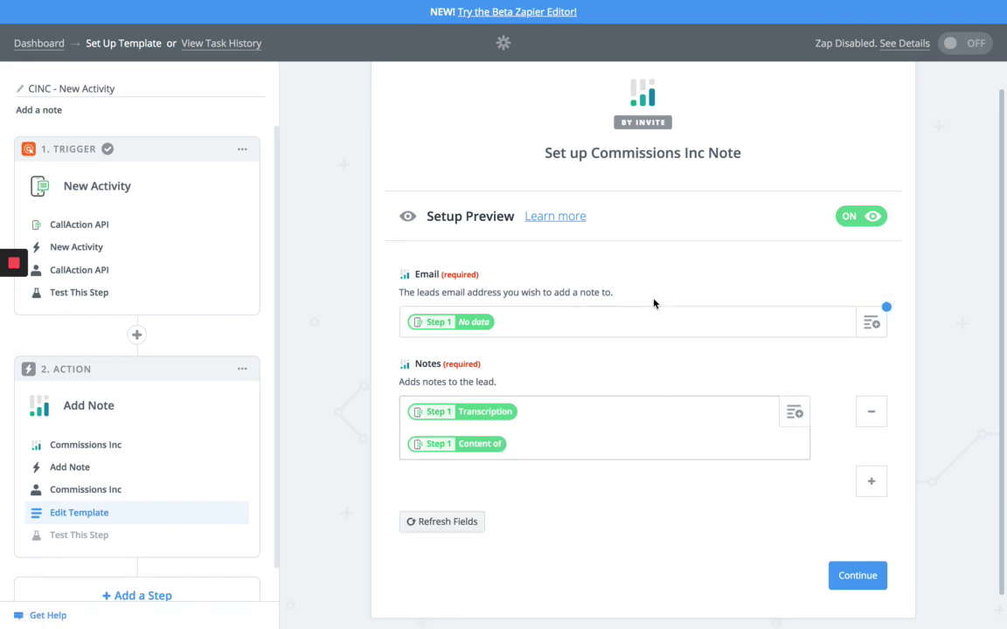
mouse_move(681, 346)
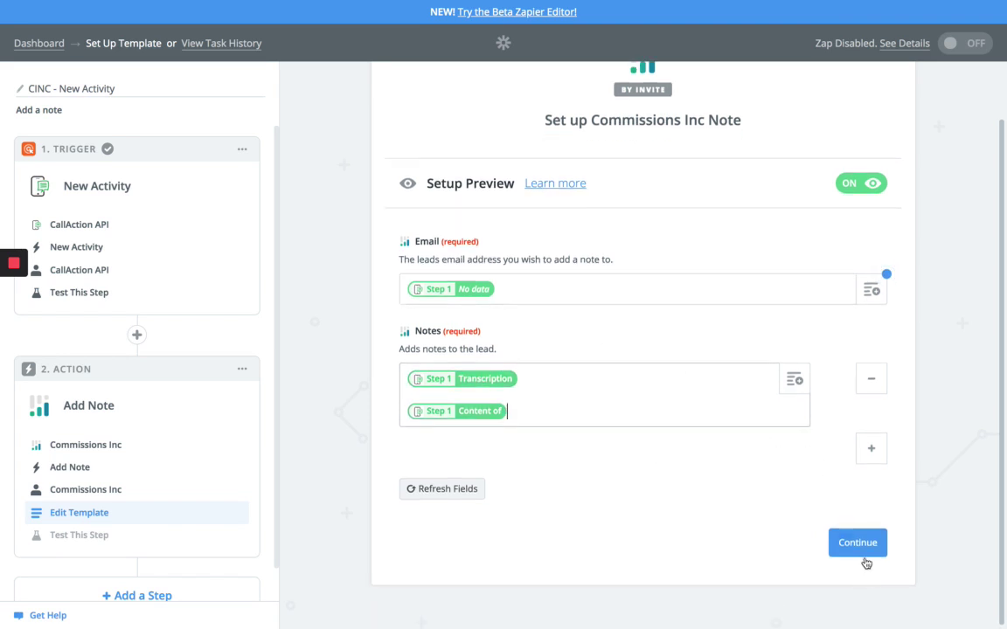
left_click(865, 542)
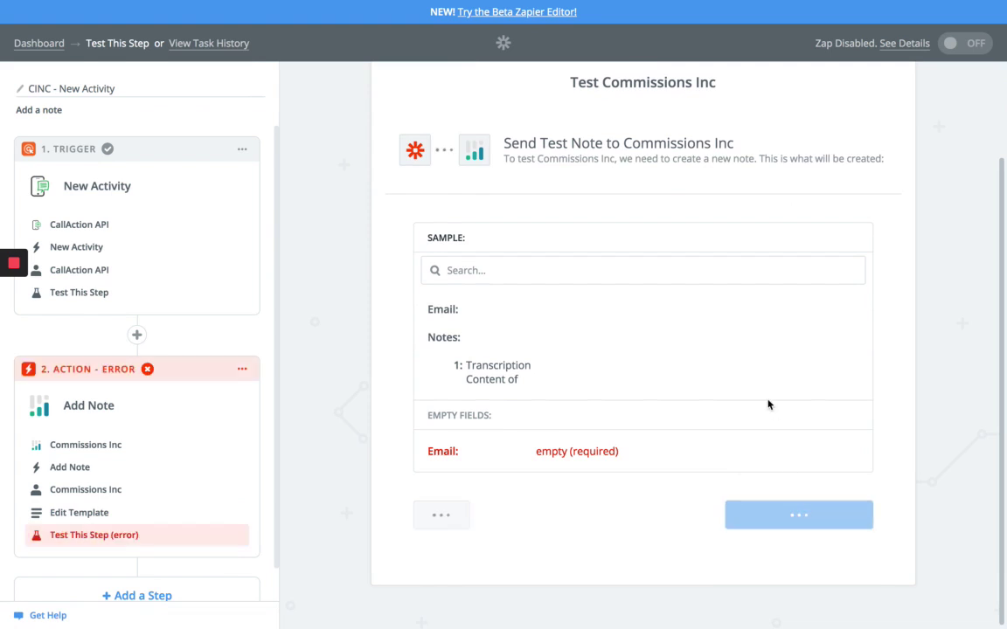
Skip the Commissions Inc test to complete the Add Note step
left_click(801, 514)
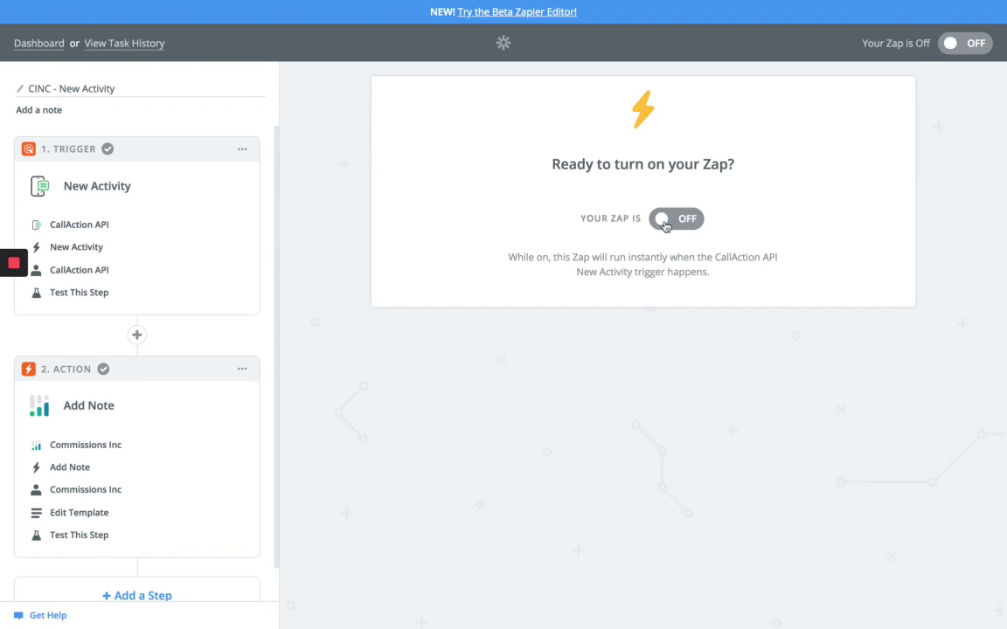
Turn the CINC - New Activity zap on and choose Make another Zap
left_click(675, 218)
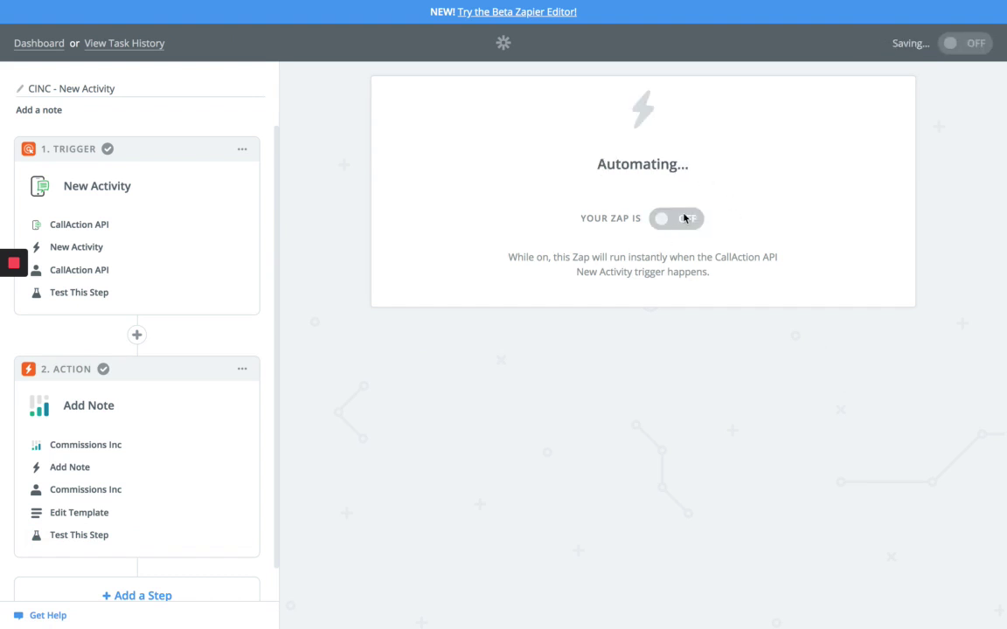
left_click(675, 217)
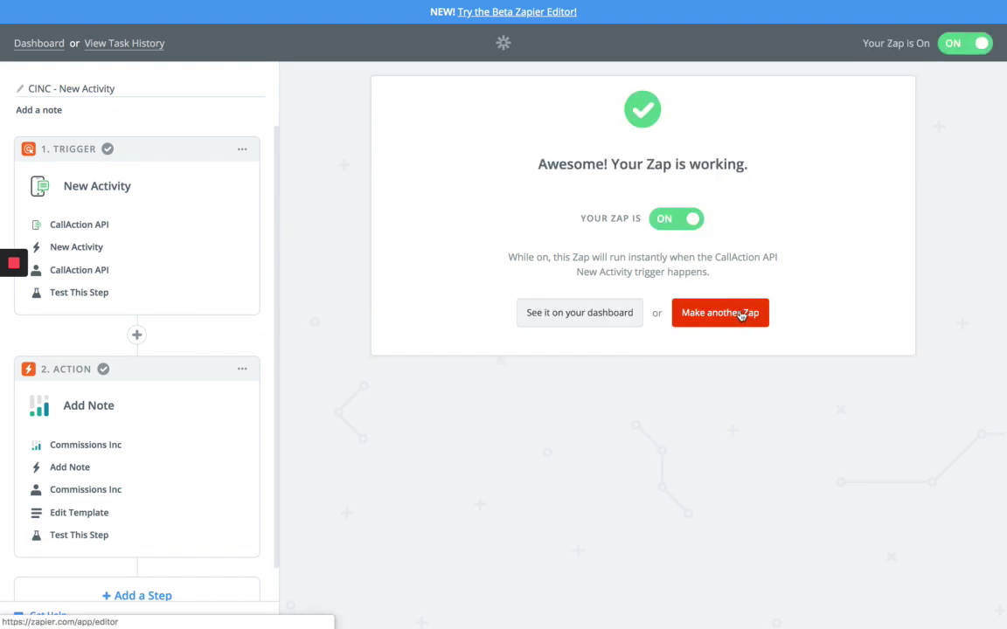